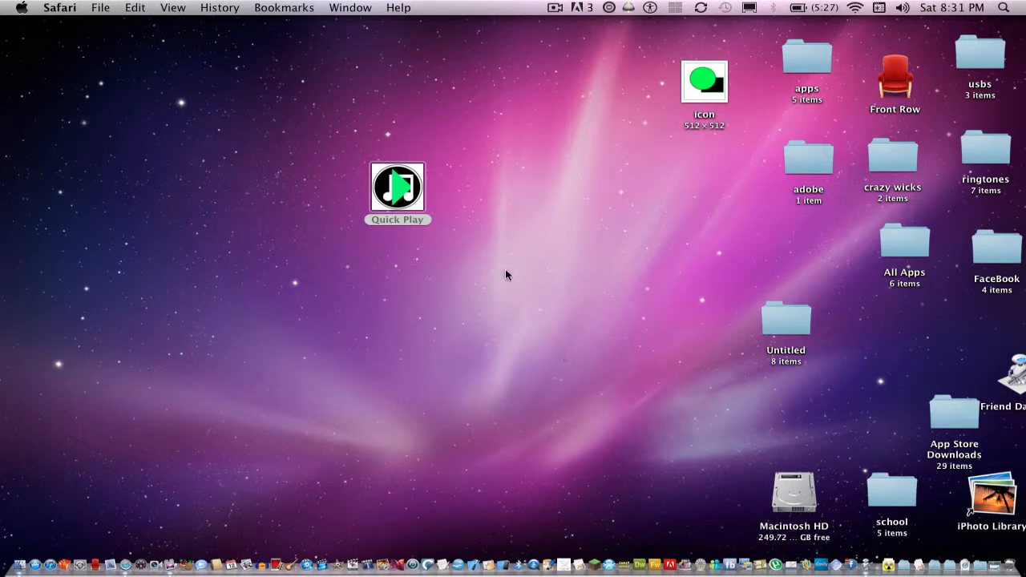
{"action": "mouse_move", "coordinate": [537, 201]}
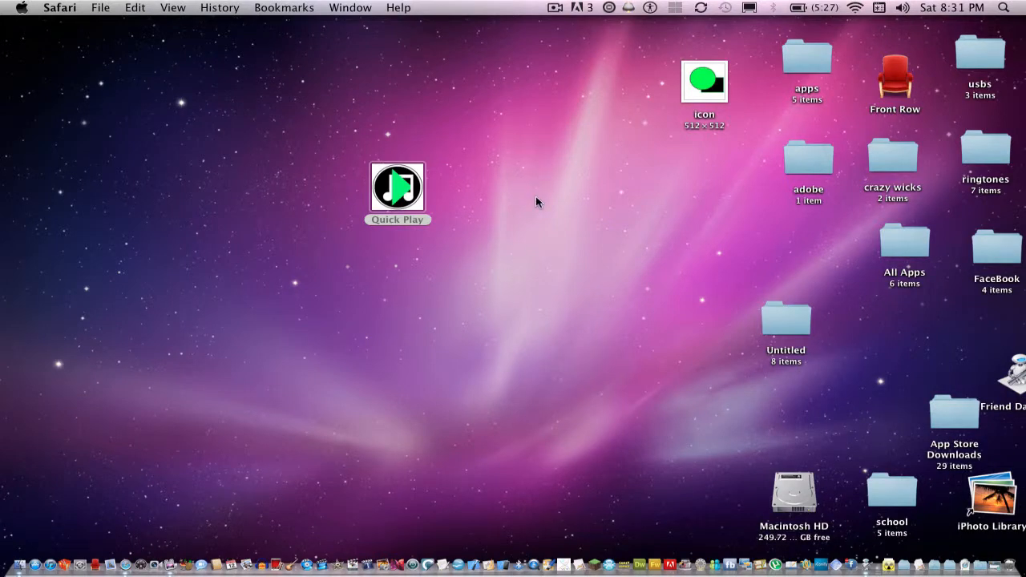
{"action": "mouse_move", "coordinate": [550, 218]}
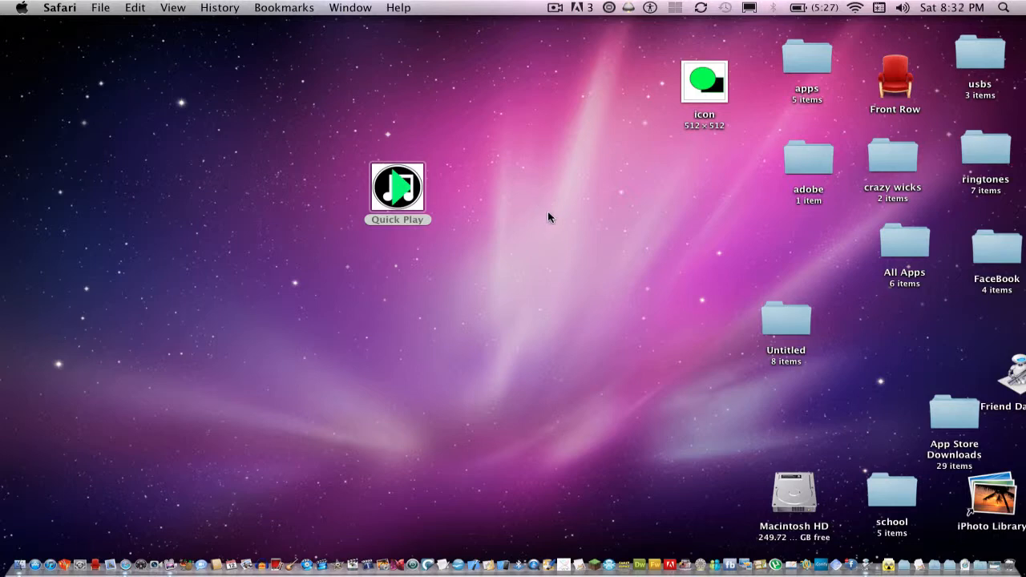
{"action": "mouse_move", "coordinate": [544, 219]}
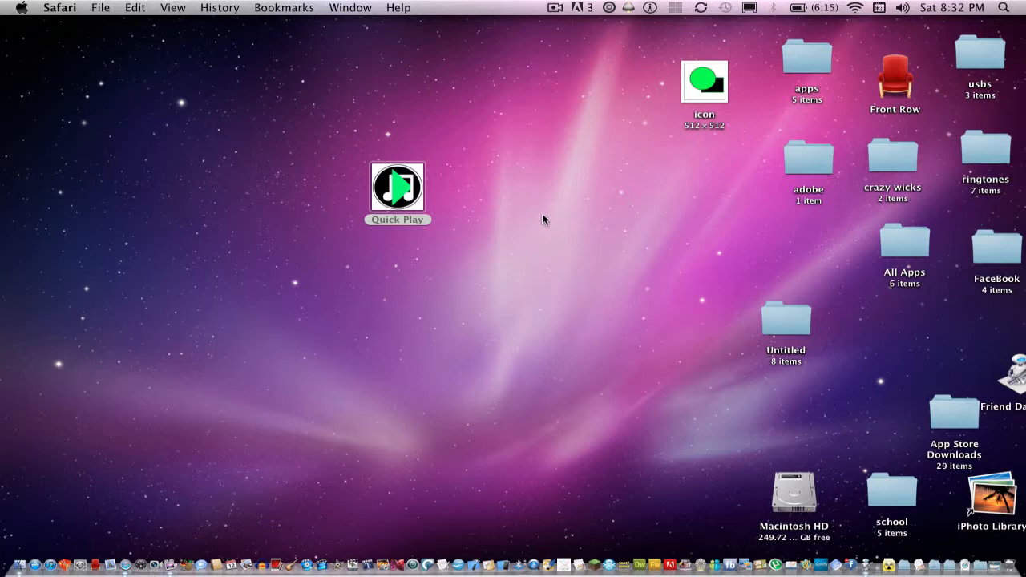
{"action": "mouse_move", "coordinate": [785, 116]}
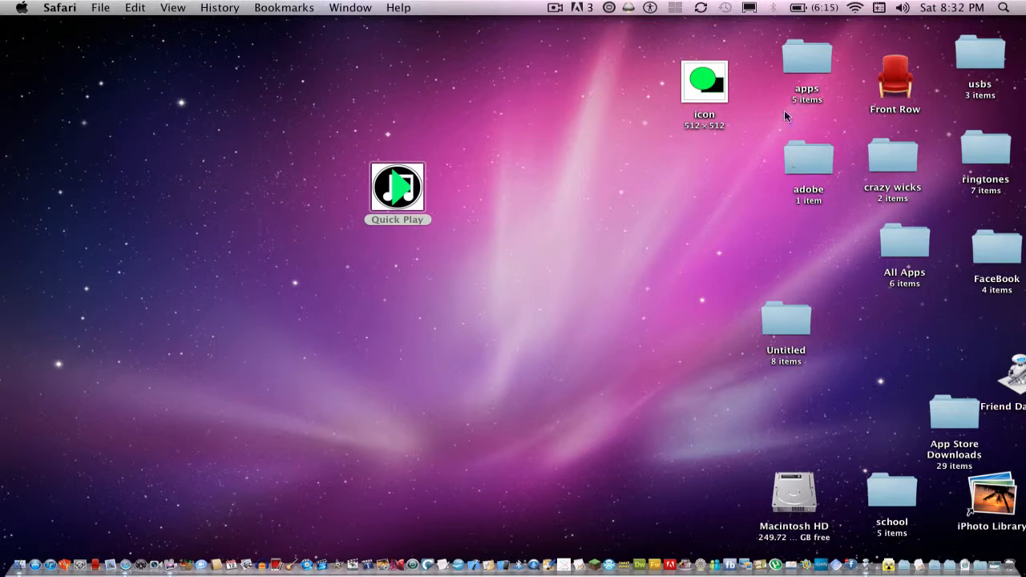
{"action": "mouse_move", "coordinate": [471, 128]}
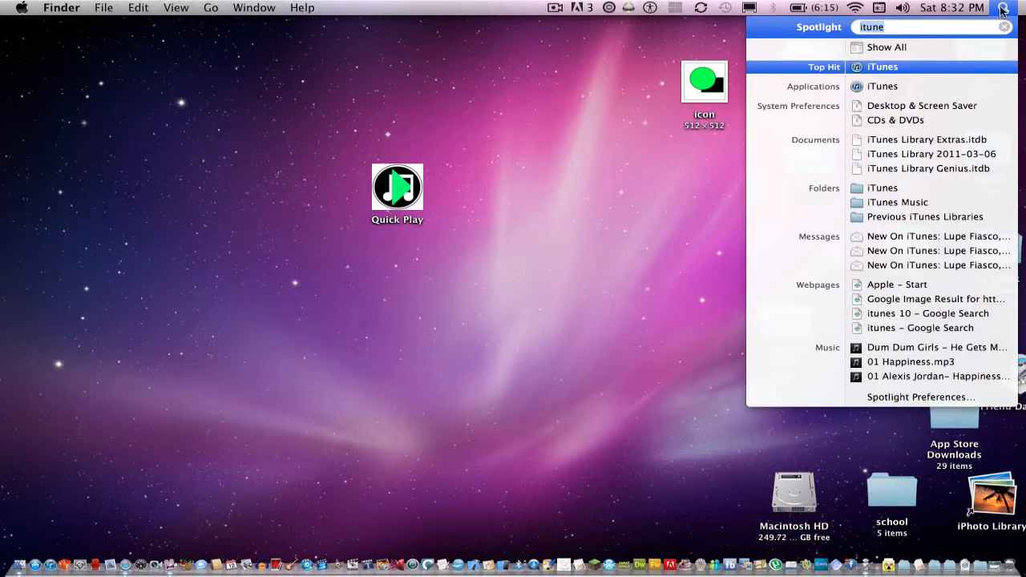
Step: Close the Spotlight search and pick the Cocoa Application template, then cancel saving
{"action": "left_click", "coordinate": [999, 9]}
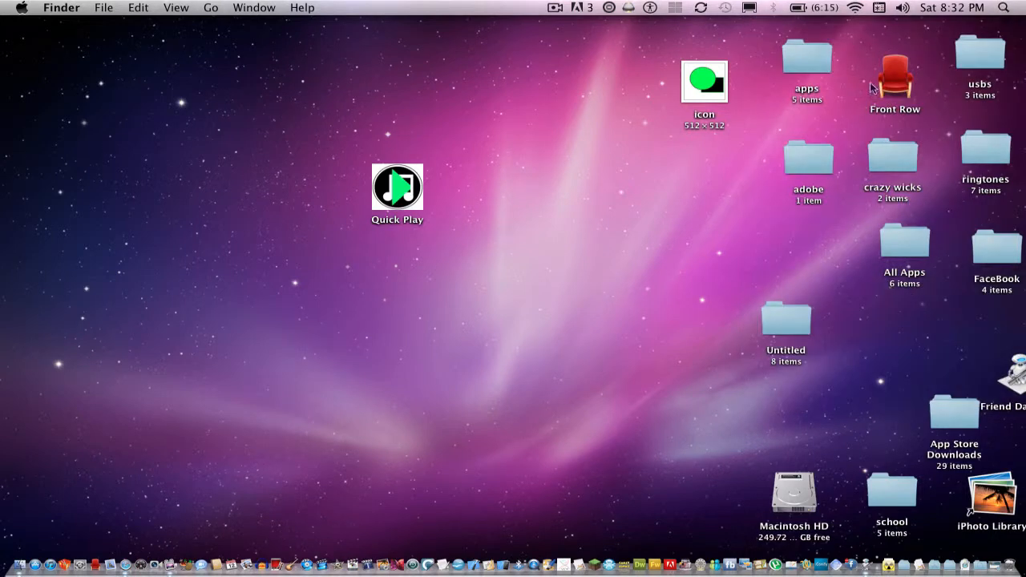
{"action": "mouse_move", "coordinate": [947, 77]}
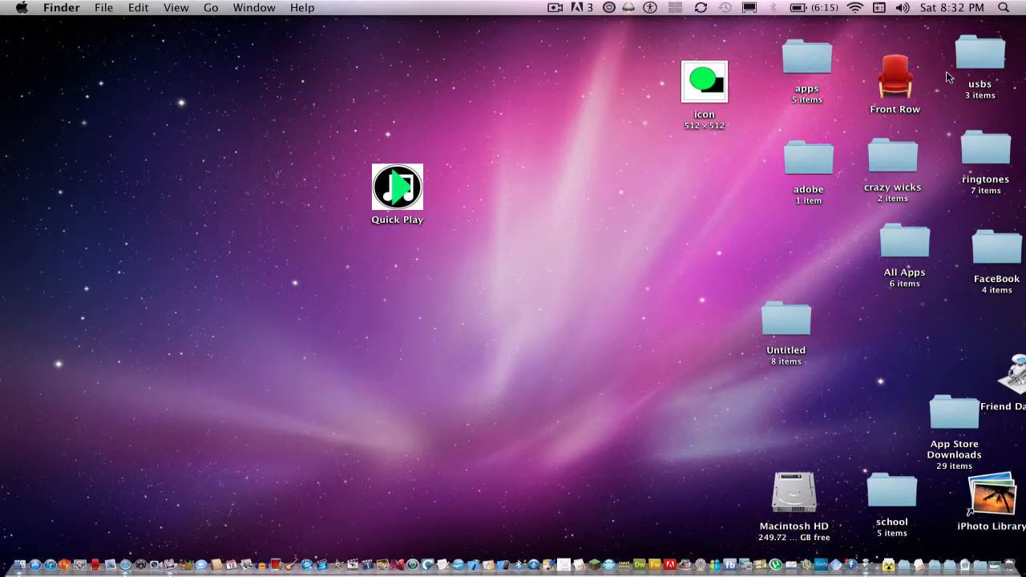
{"action": "type", "text": "itune"}
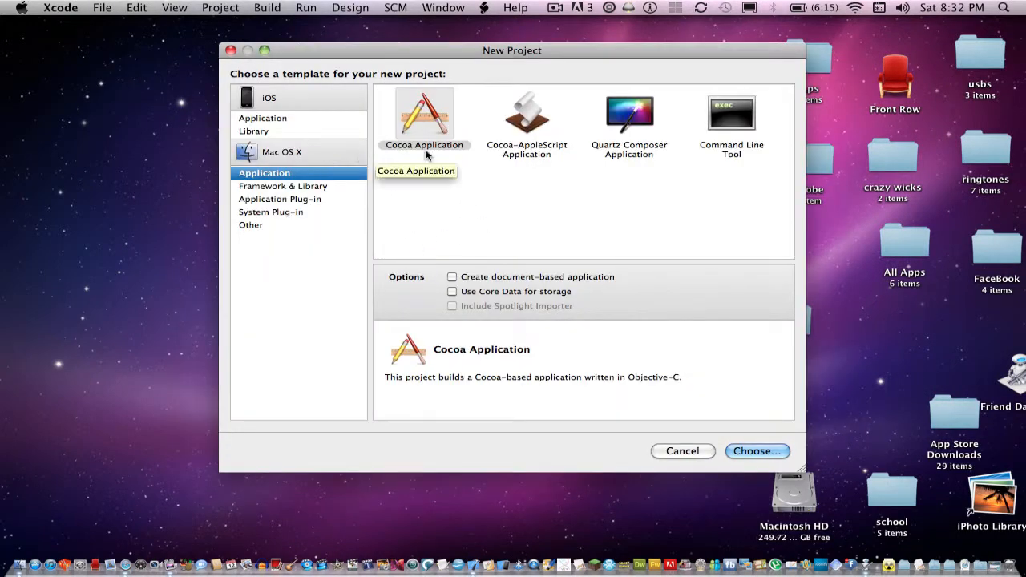
{"action": "left_click", "coordinate": [757, 451]}
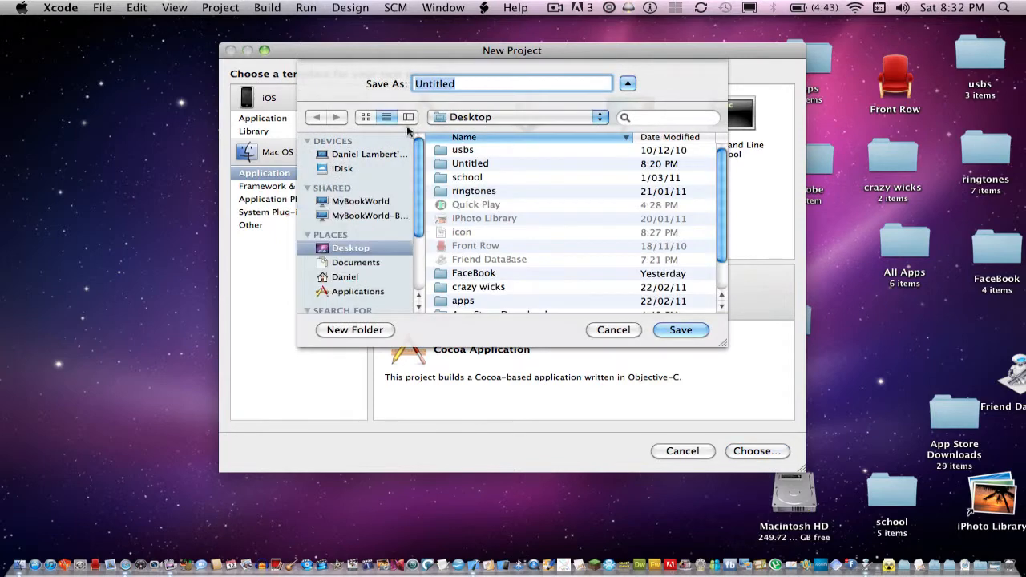
{"action": "left_click", "coordinate": [613, 330]}
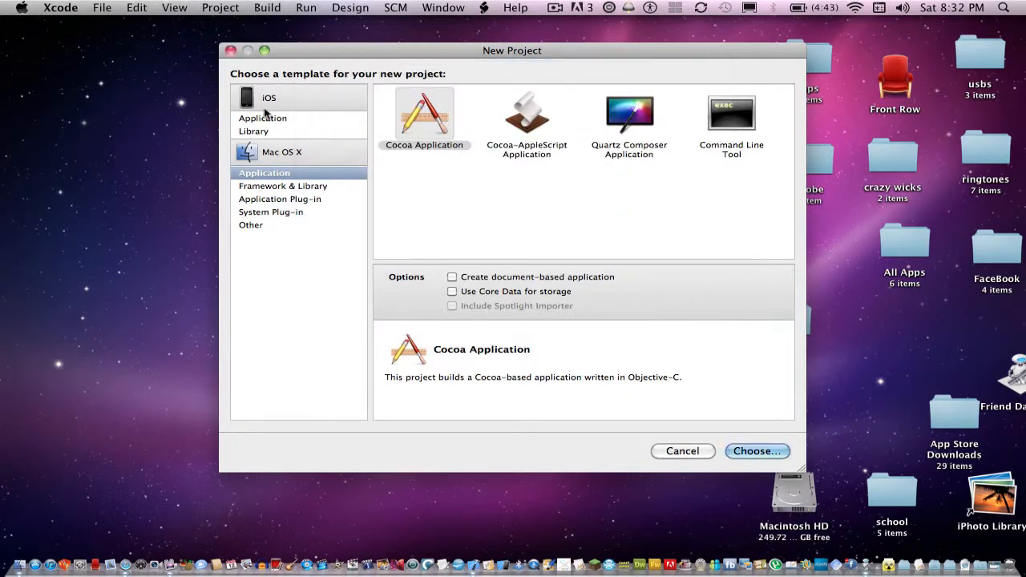
Step: Reselect Mac OS X Cocoa Application and save the project as Untitled on the Desktop
{"action": "left_click", "coordinate": [264, 117]}
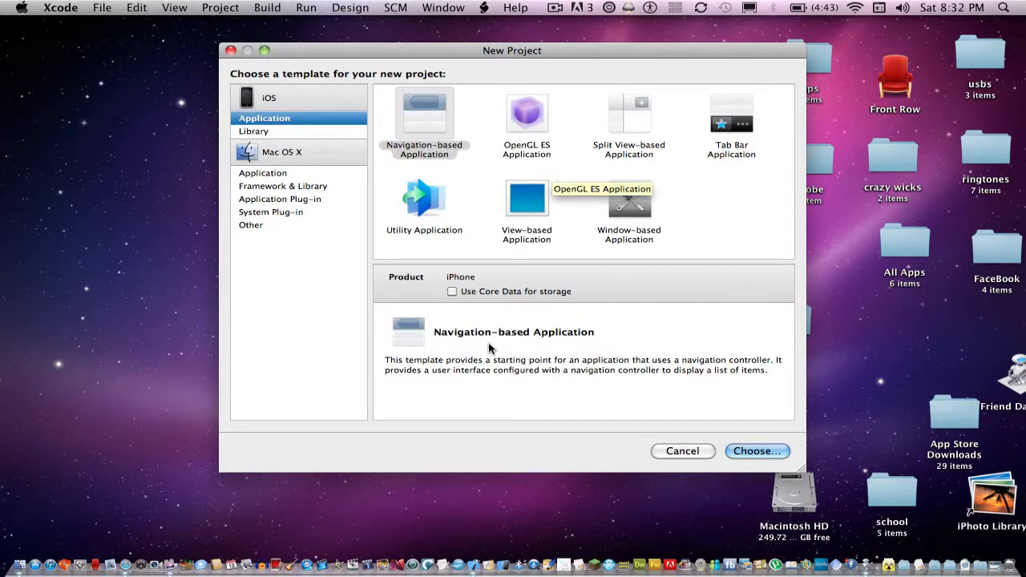
{"action": "mouse_move", "coordinate": [278, 178]}
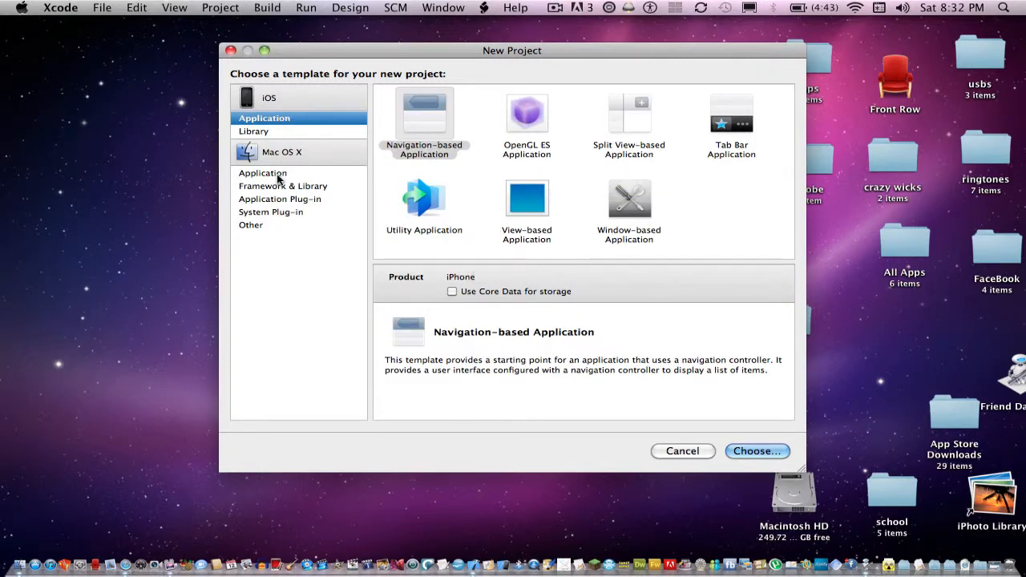
{"action": "left_click", "coordinate": [264, 172]}
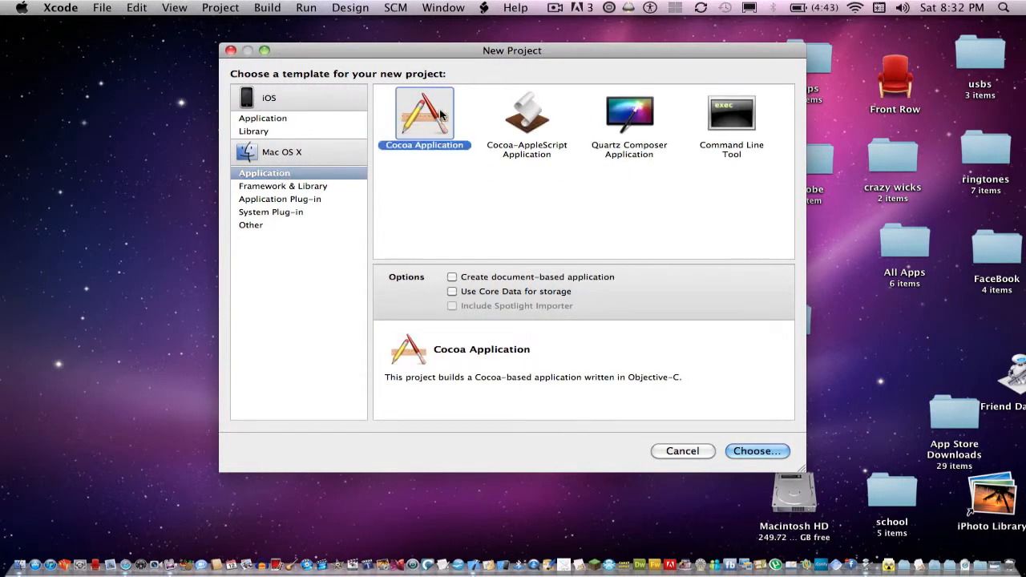
{"action": "left_click", "coordinate": [757, 451]}
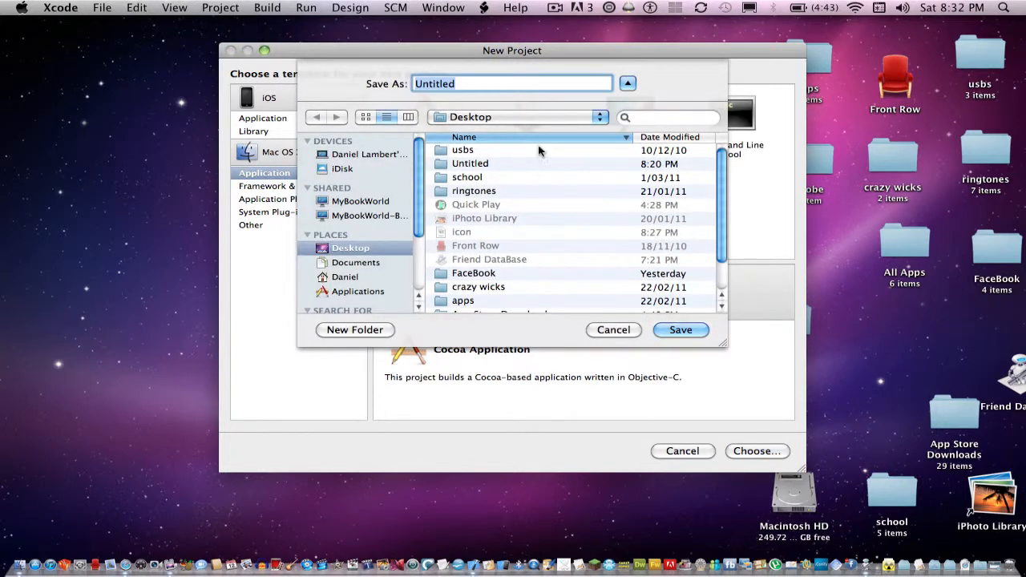
{"action": "left_click", "coordinate": [680, 329]}
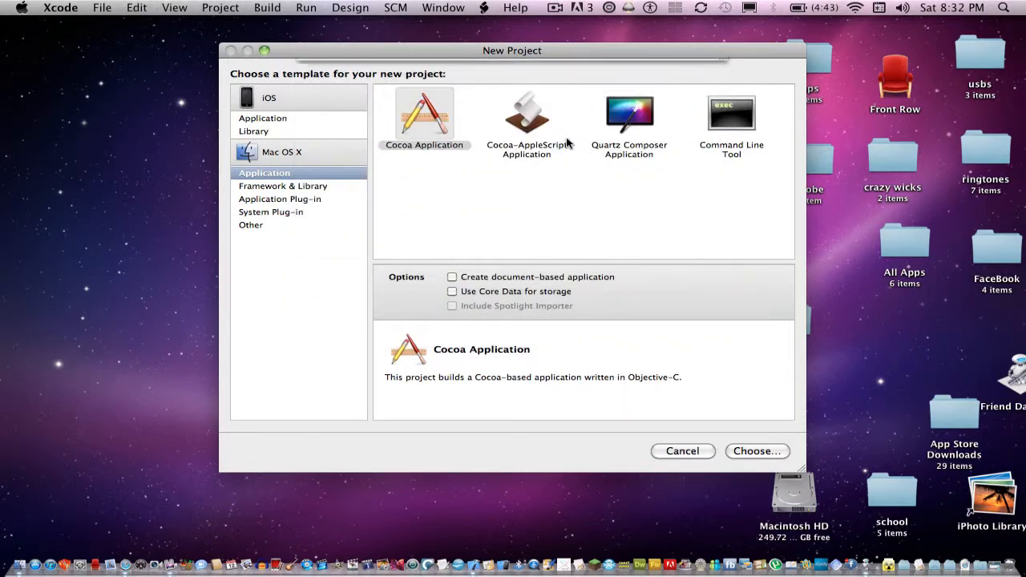
{"action": "left_click", "coordinate": [756, 452]}
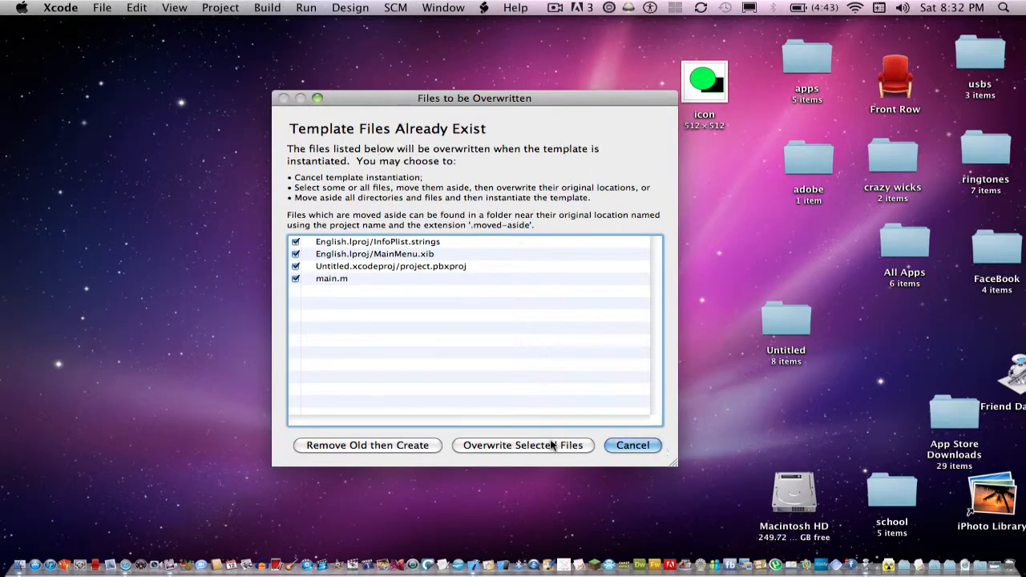
Step: Overwrite the existing template files to open the Untitled project
{"action": "left_click", "coordinate": [523, 445]}
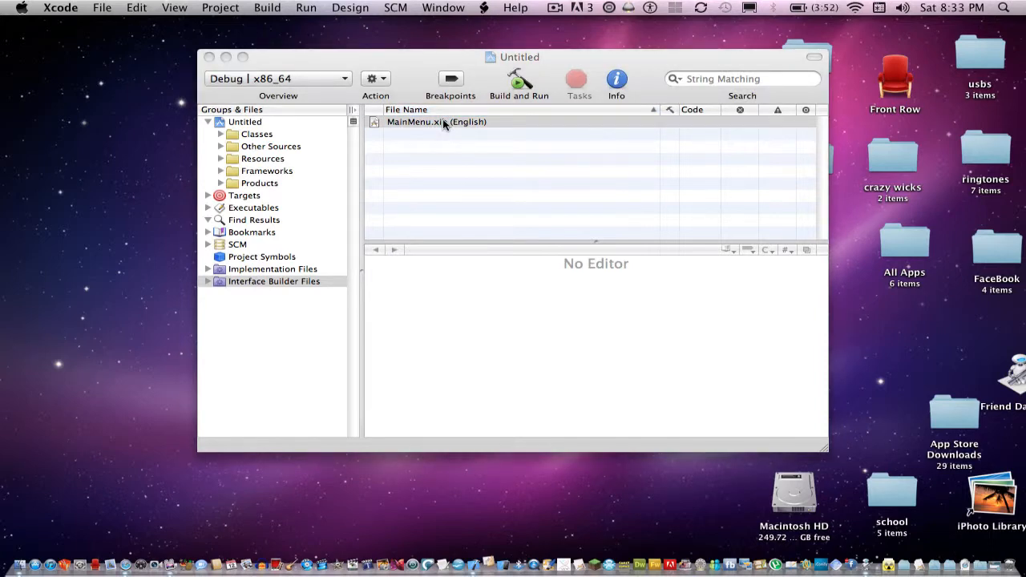
Step: Open MainMenu.xib, place a radio group in the window, and build the app
{"action": "double_click", "coordinate": [436, 122]}
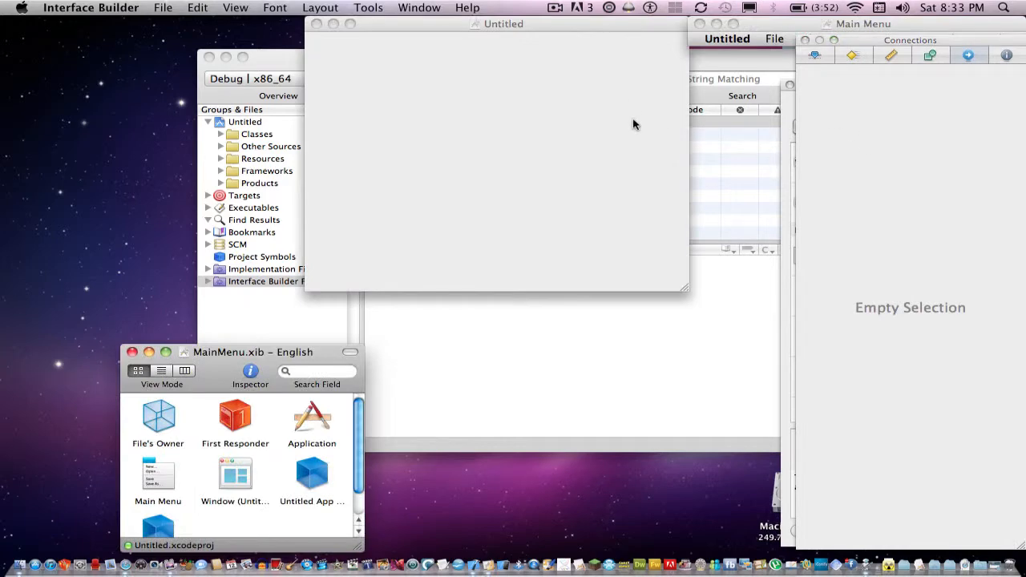
{"action": "mouse_move", "coordinate": [556, 230]}
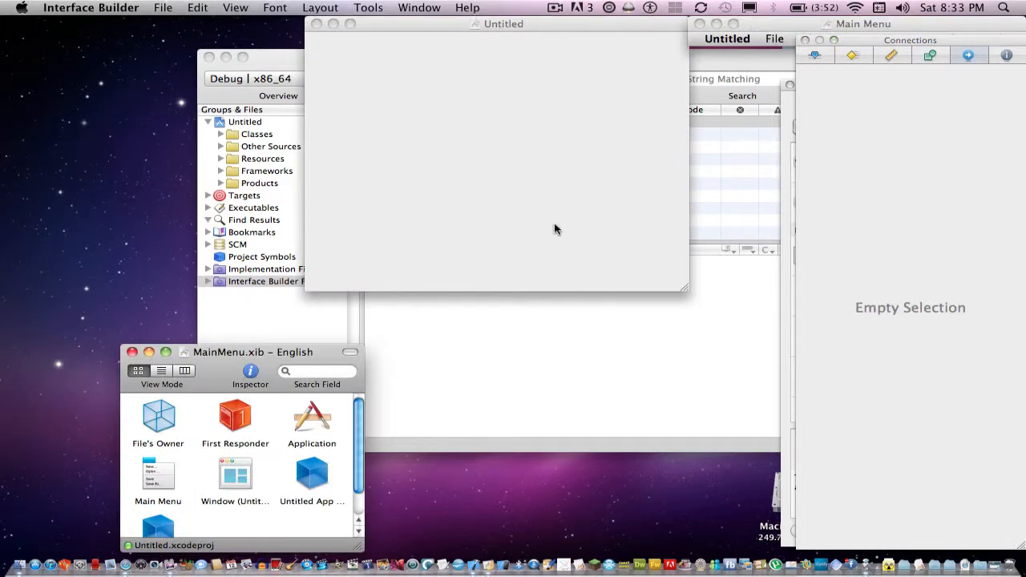
{"action": "mouse_move", "coordinate": [787, 129]}
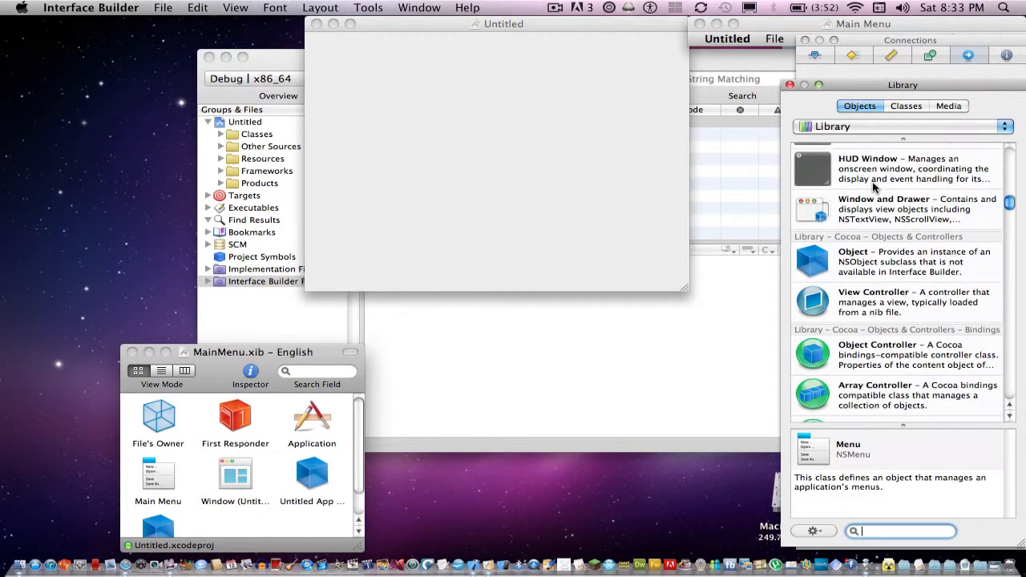
{"action": "scroll", "scroll_direction": "down", "scroll_amount": 3}
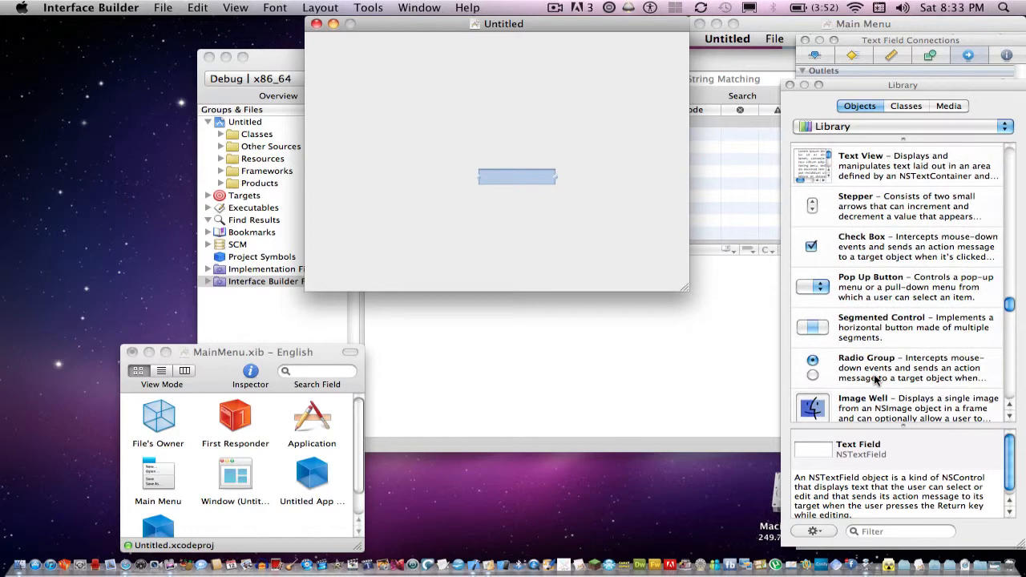
{"action": "left_click_drag", "start_coordinate": [811, 365], "coordinate": [657, 248]}
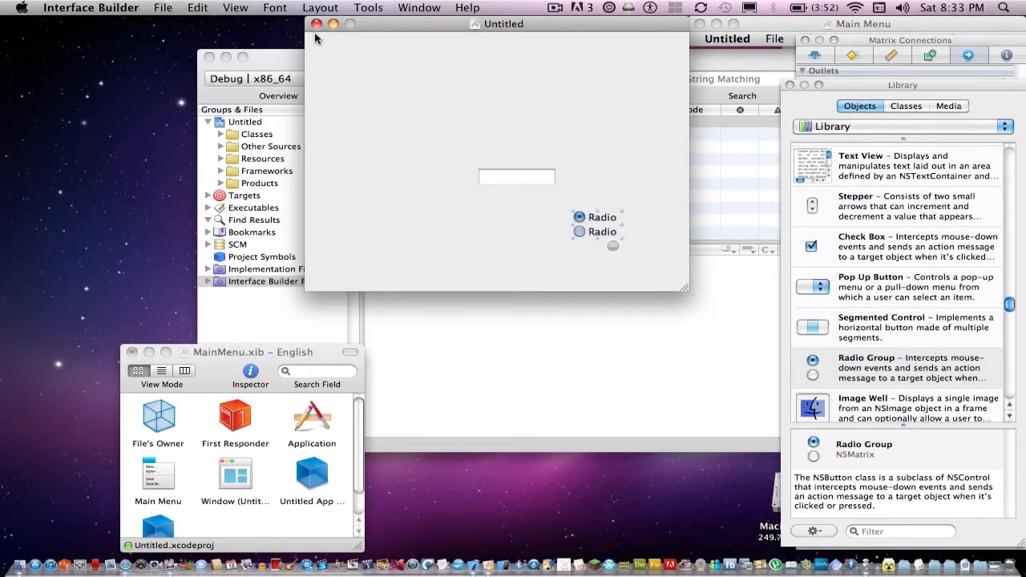
{"action": "left_click", "coordinate": [164, 7]}
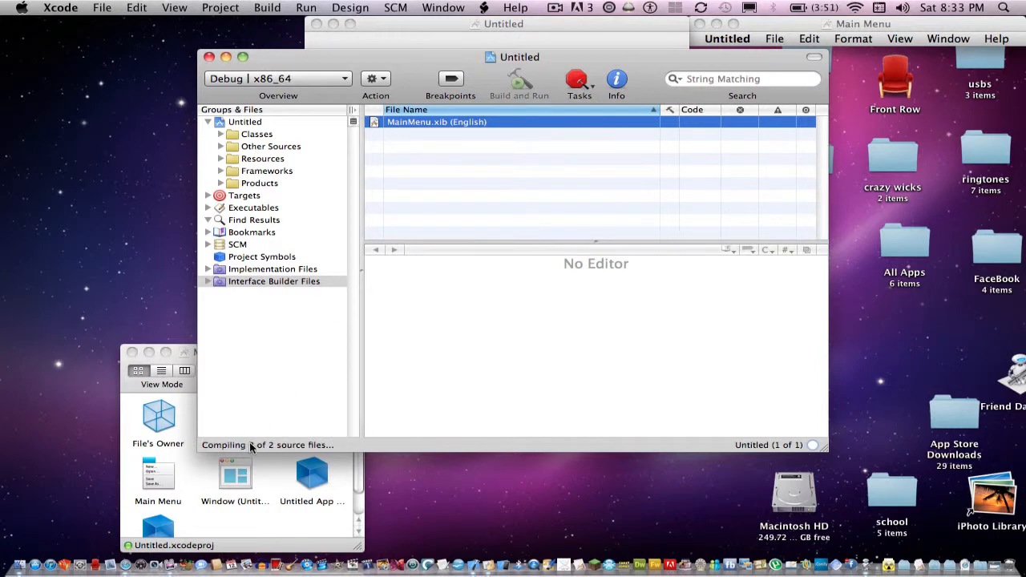
Step: Type 'hjngg' into the running app's text field and select the second radio option
{"action": "left_click", "coordinate": [518, 80]}
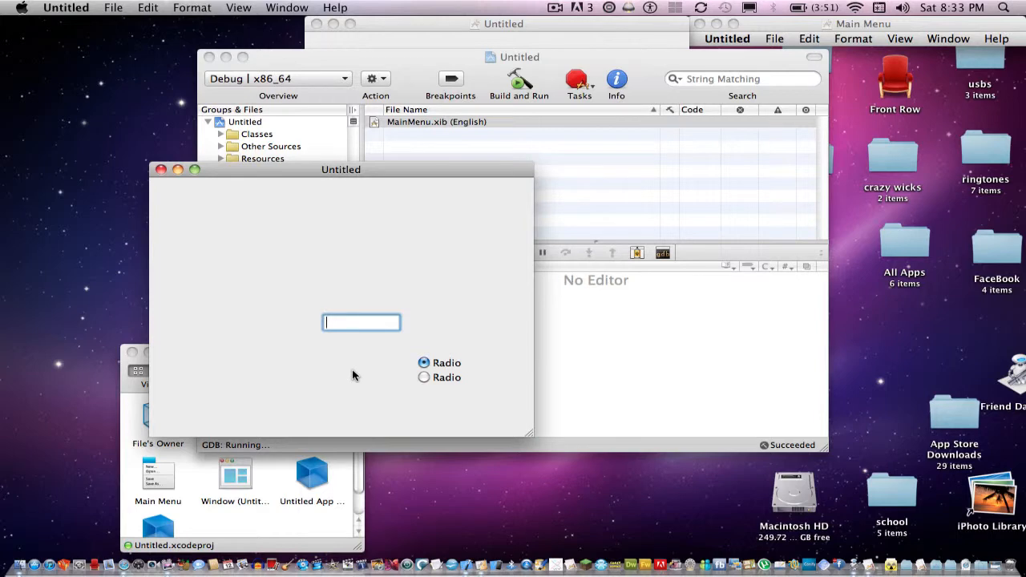
{"action": "type", "text": "hjngg"}
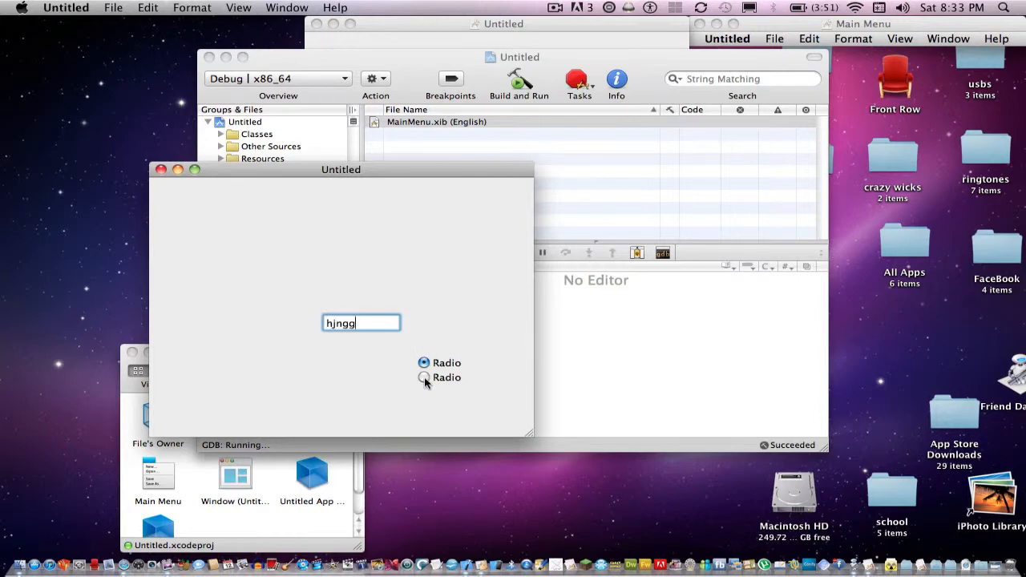
{"action": "left_click", "coordinate": [423, 377]}
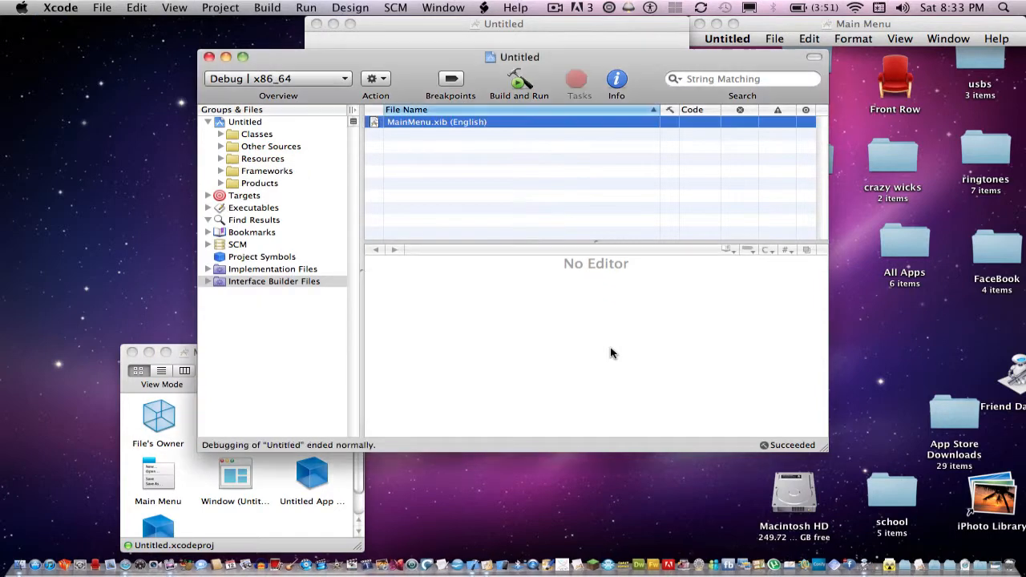
{"action": "mouse_move", "coordinate": [618, 367]}
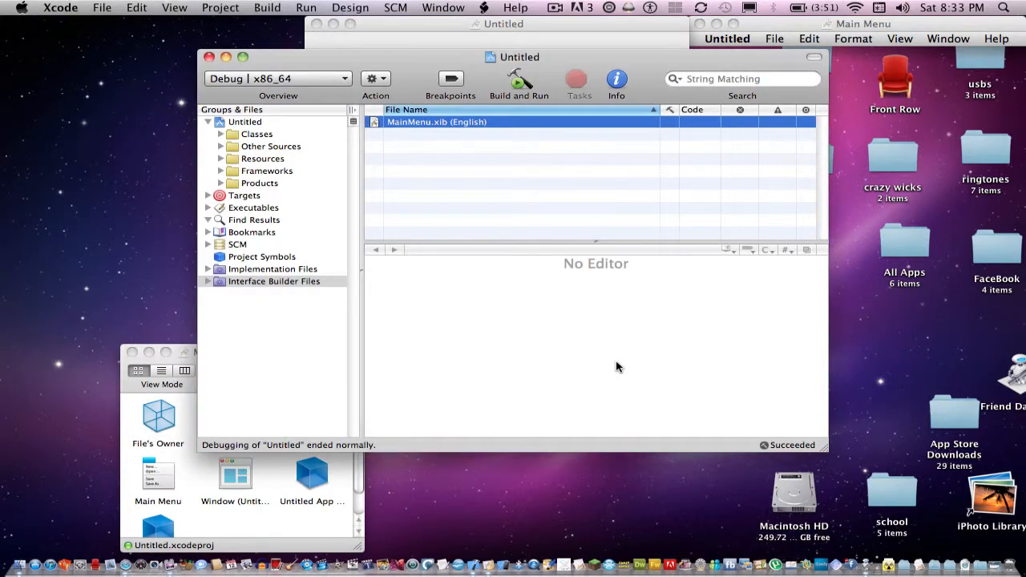
{"action": "mouse_move", "coordinate": [612, 358]}
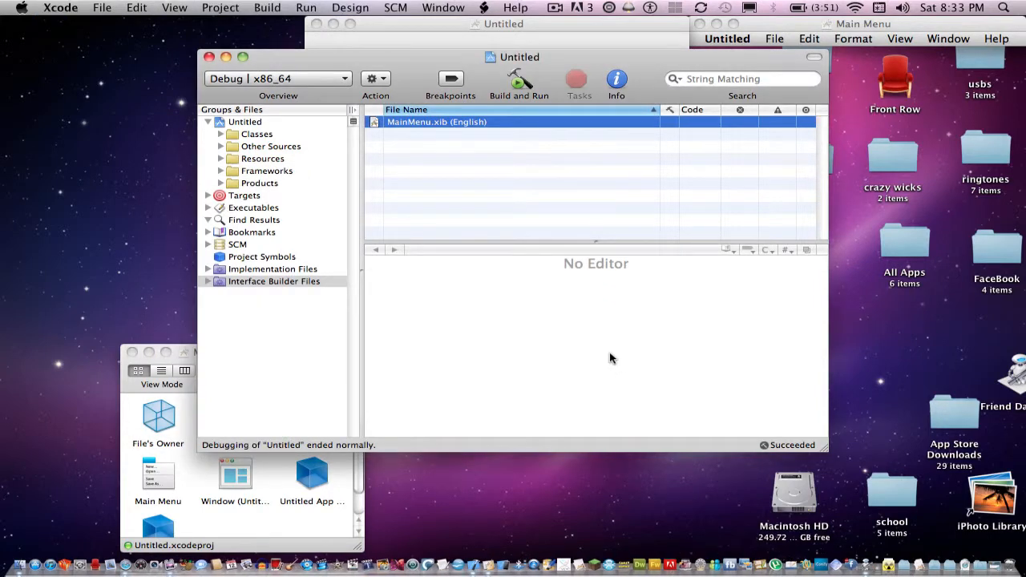
{"action": "mouse_move", "coordinate": [612, 362]}
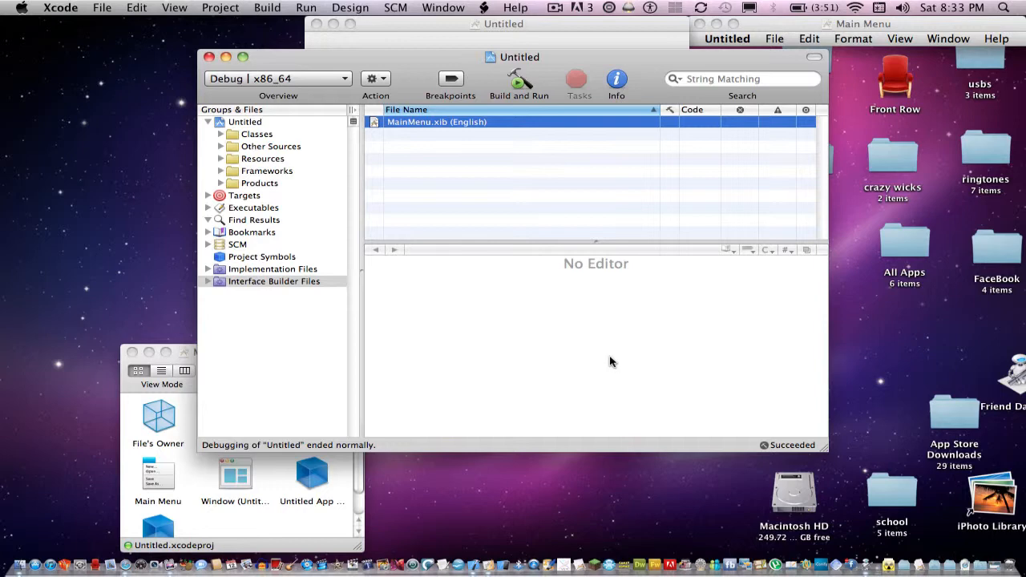
Step: Close the Xcode project and start a Spotlight search for AppleScript Editor
{"action": "double_click", "coordinate": [440, 122]}
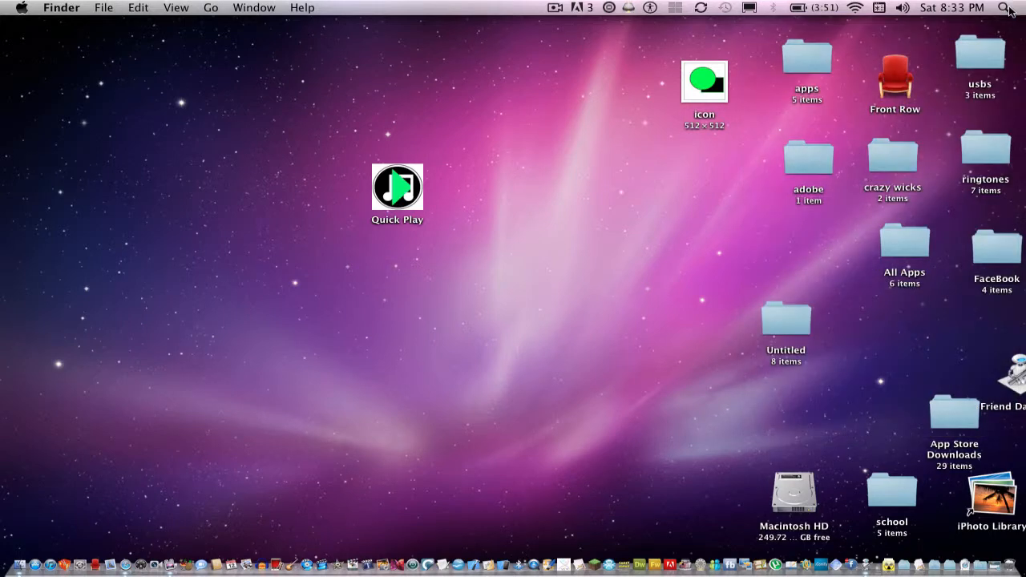
{"action": "left_click", "coordinate": [1009, 9]}
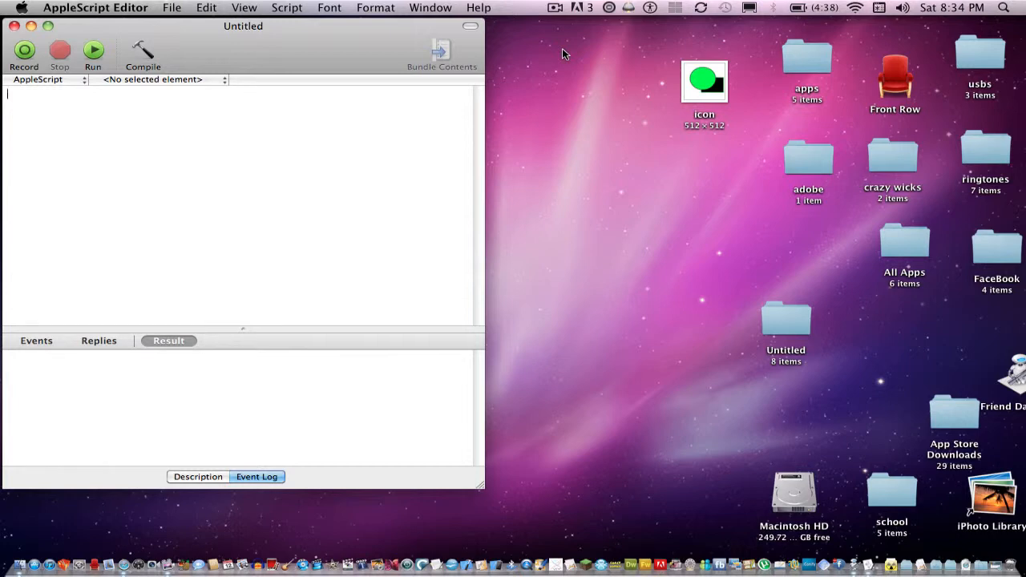
{"action": "mouse_move", "coordinate": [624, 93]}
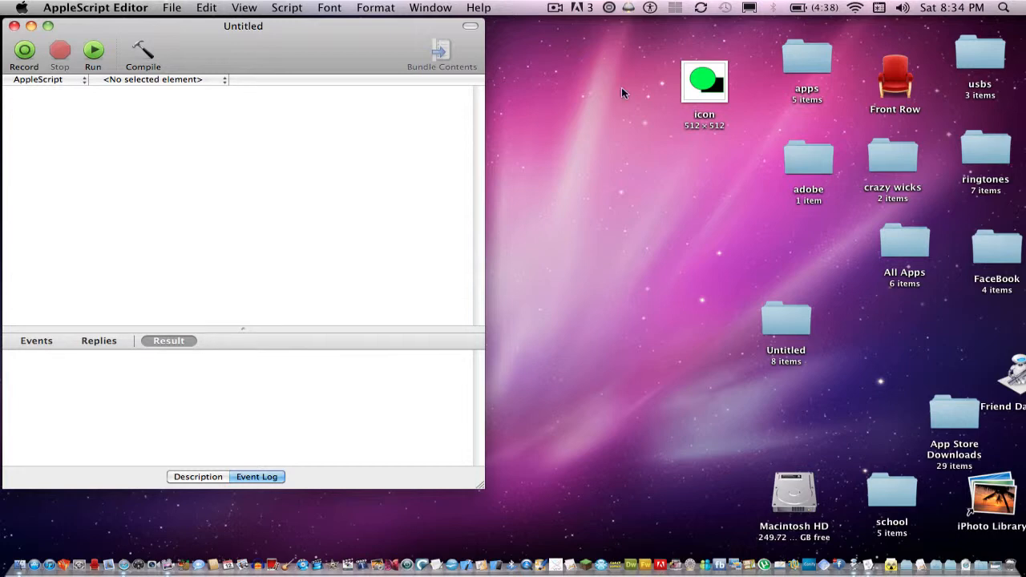
Step: Write tell app "iTunes" with open and end tell, then compile it
{"action": "type", "text": "tell ap"}
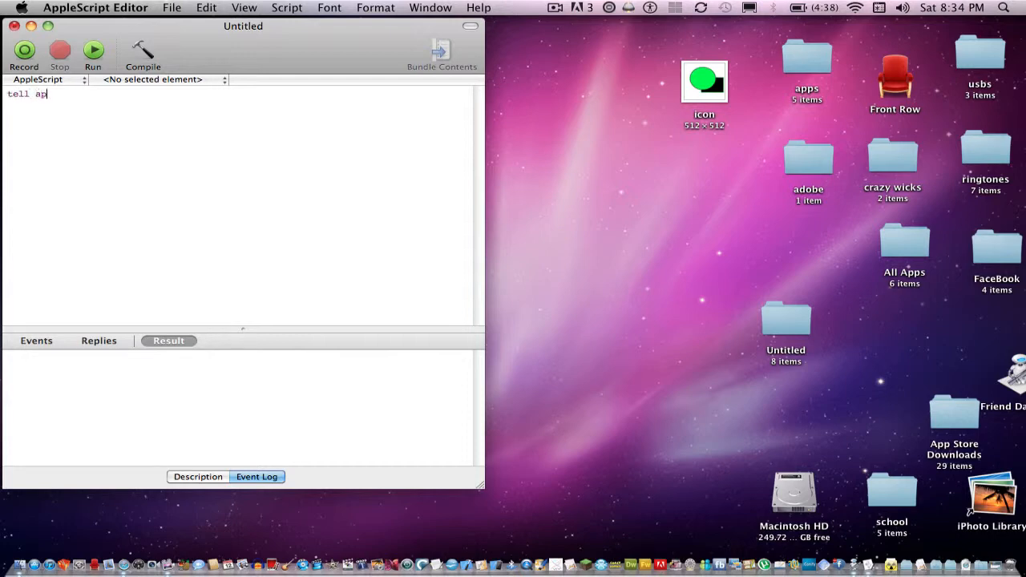
{"action": "type", "text": "p \""}
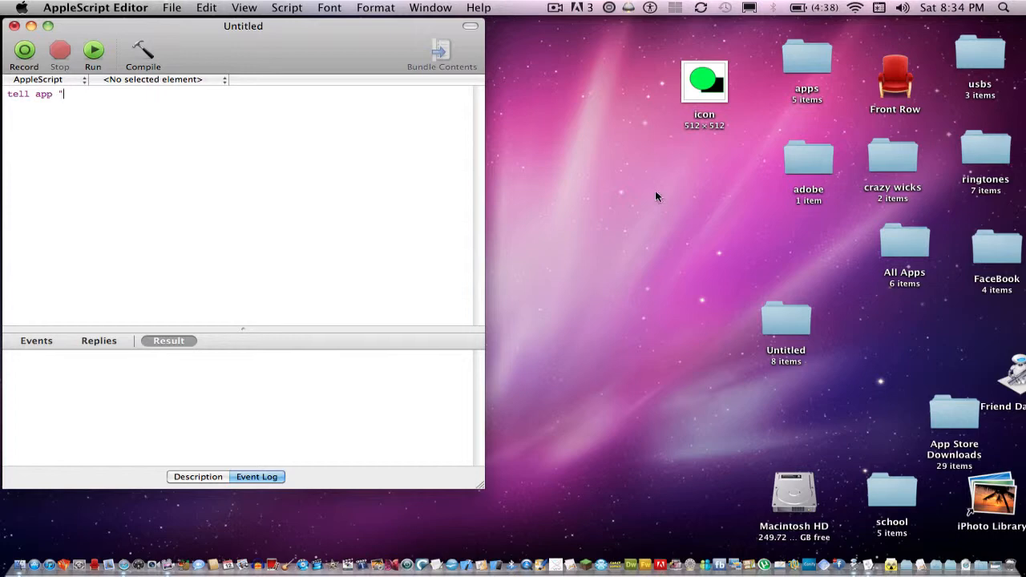
{"action": "type", "text": "it"}
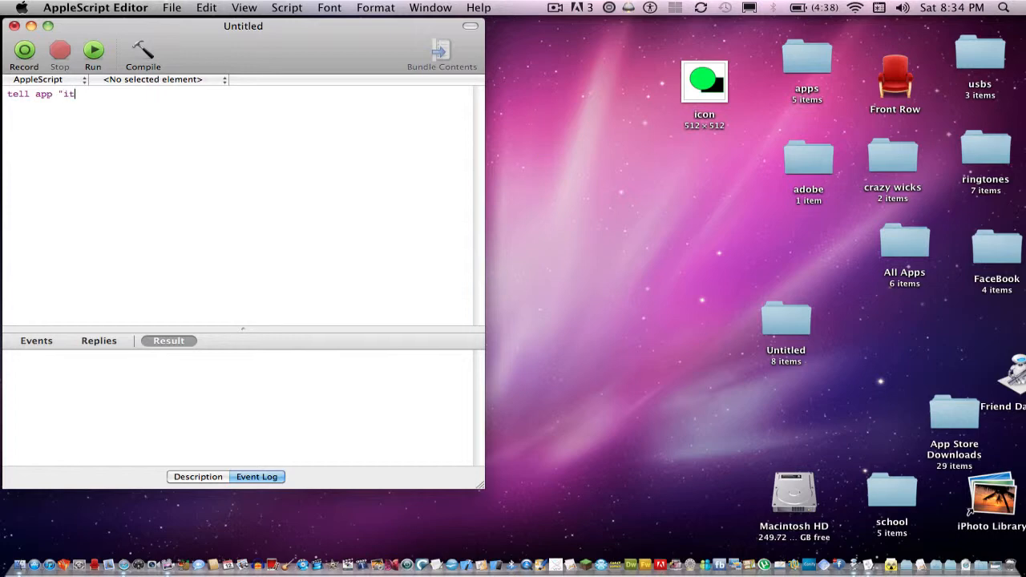
{"action": "type", "text": "Tunes"}
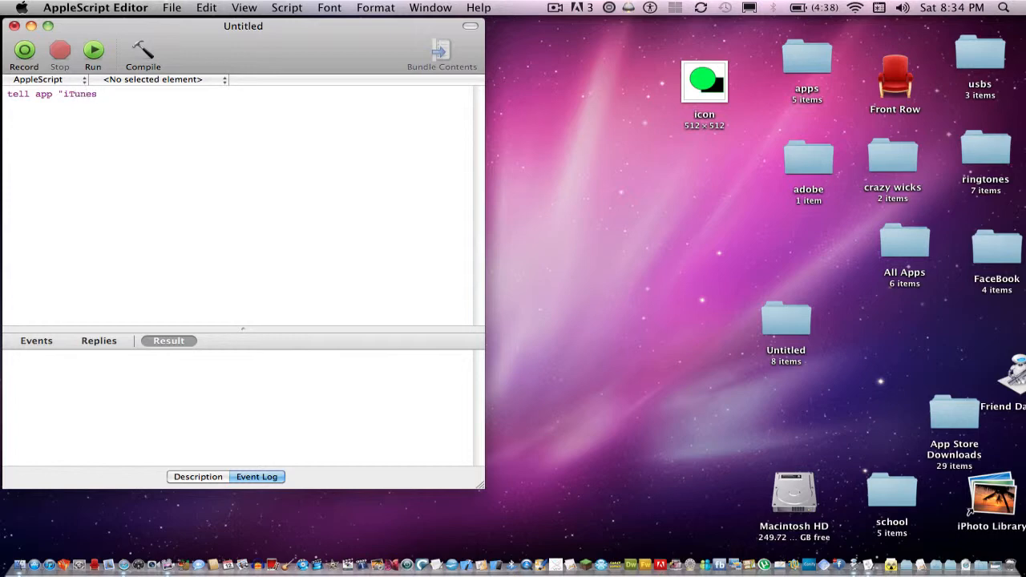
{"action": "type", "text": "\""}
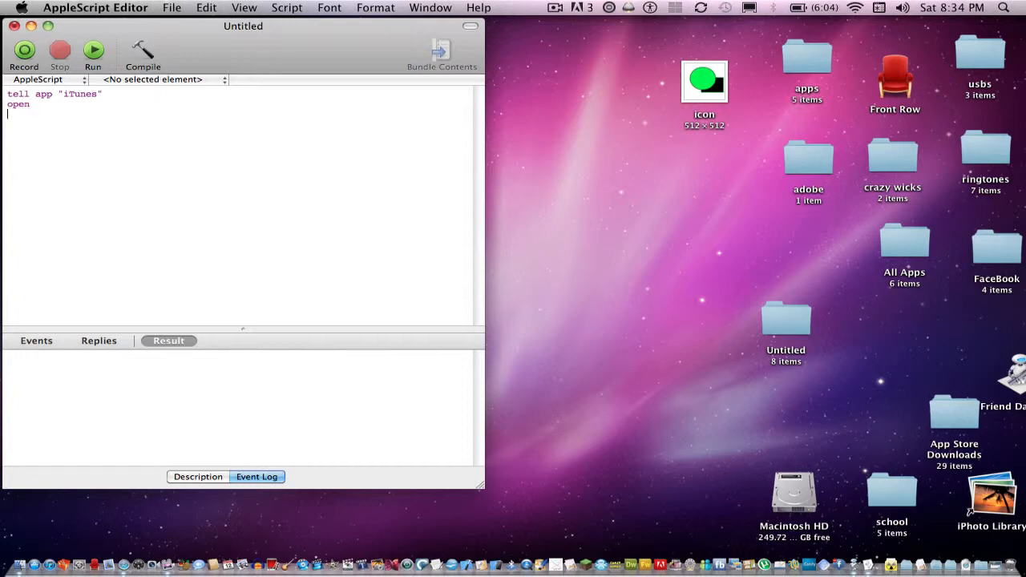
{"action": "type", "text": "end tell"}
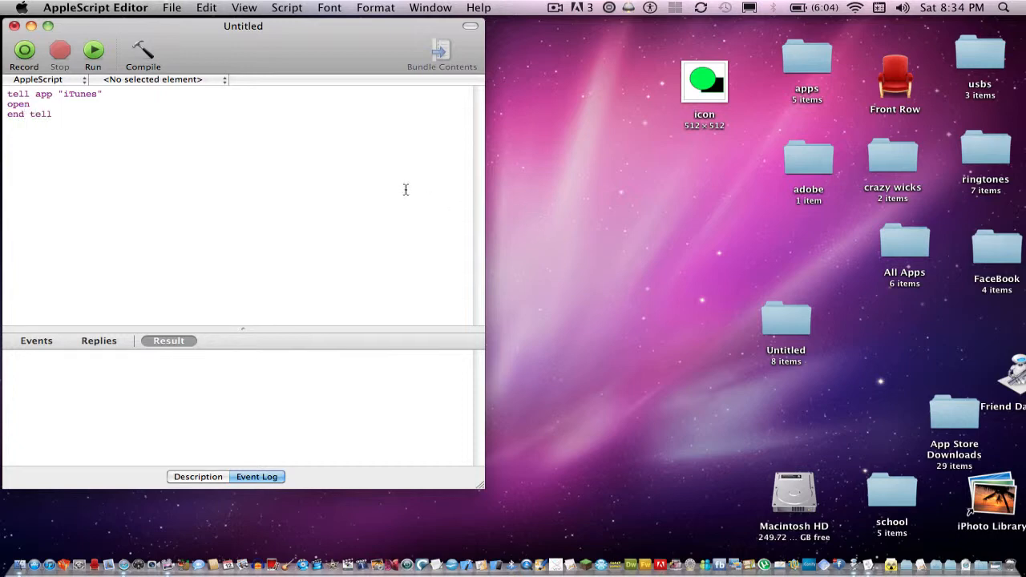
{"action": "double_click", "coordinate": [81, 96]}
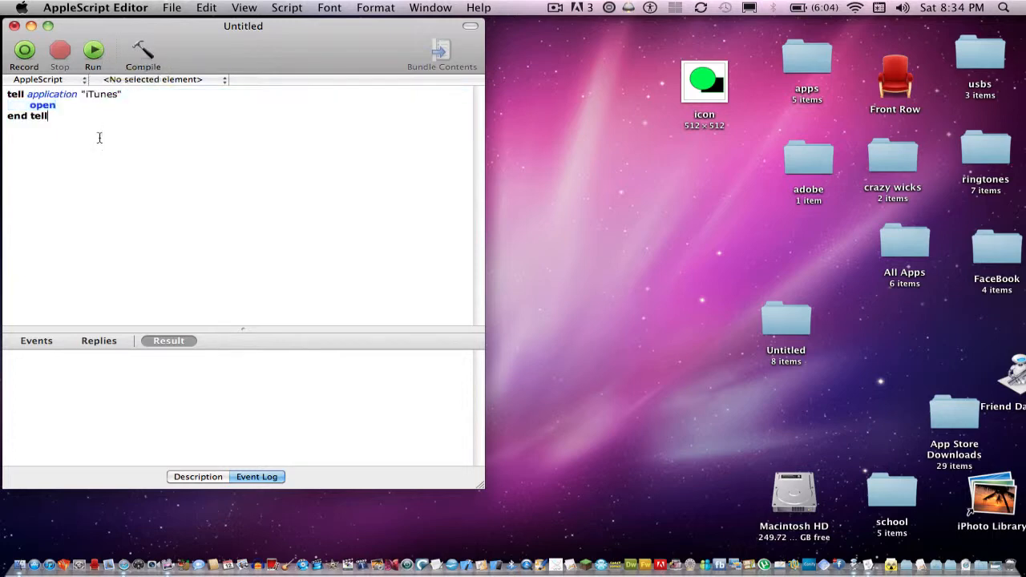
Step: Run the iTunes script and dismiss the resulting AppleScript error alert
{"action": "left_click", "coordinate": [94, 50]}
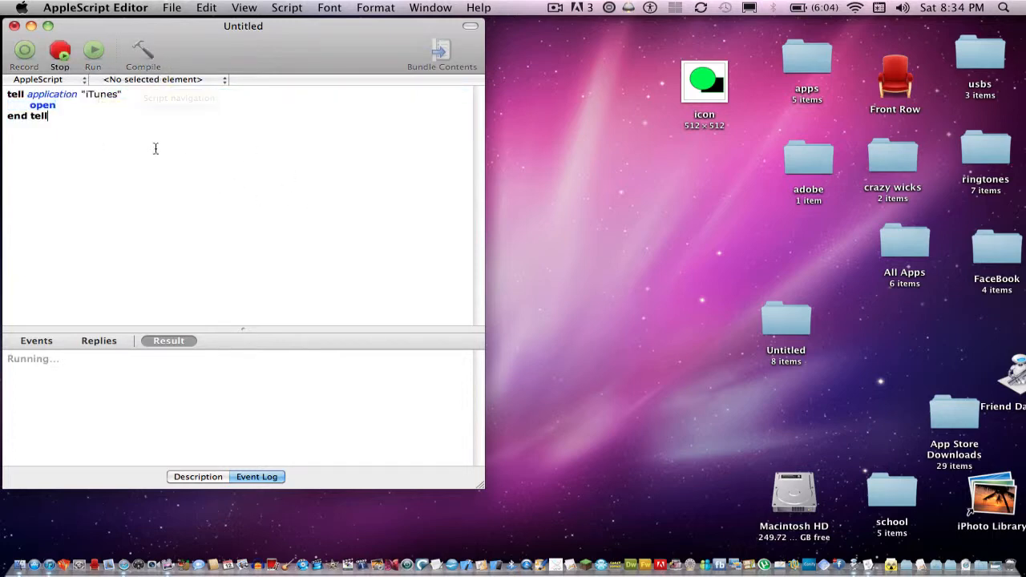
{"action": "left_click", "coordinate": [97, 50]}
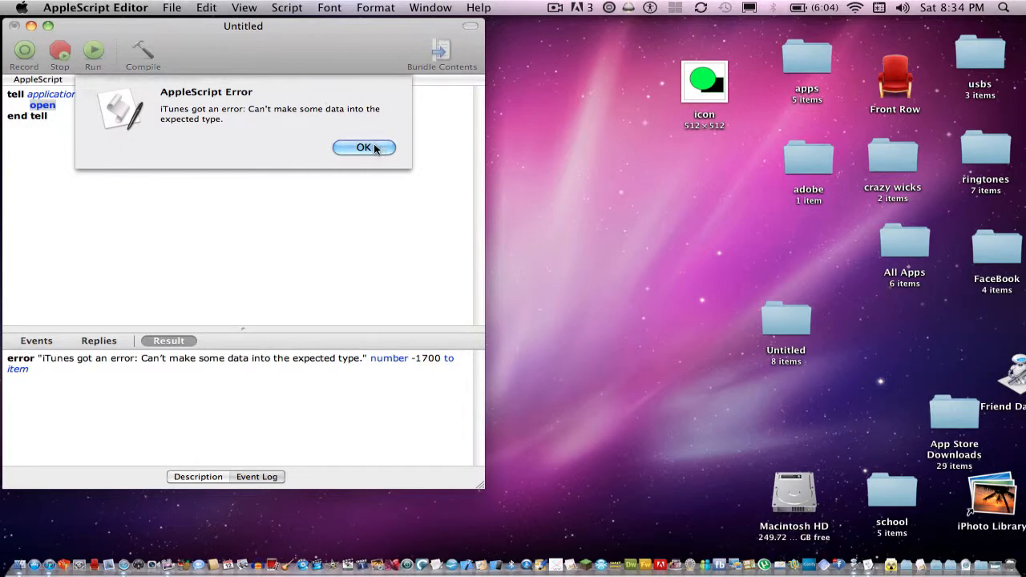
{"action": "left_click", "coordinate": [363, 147]}
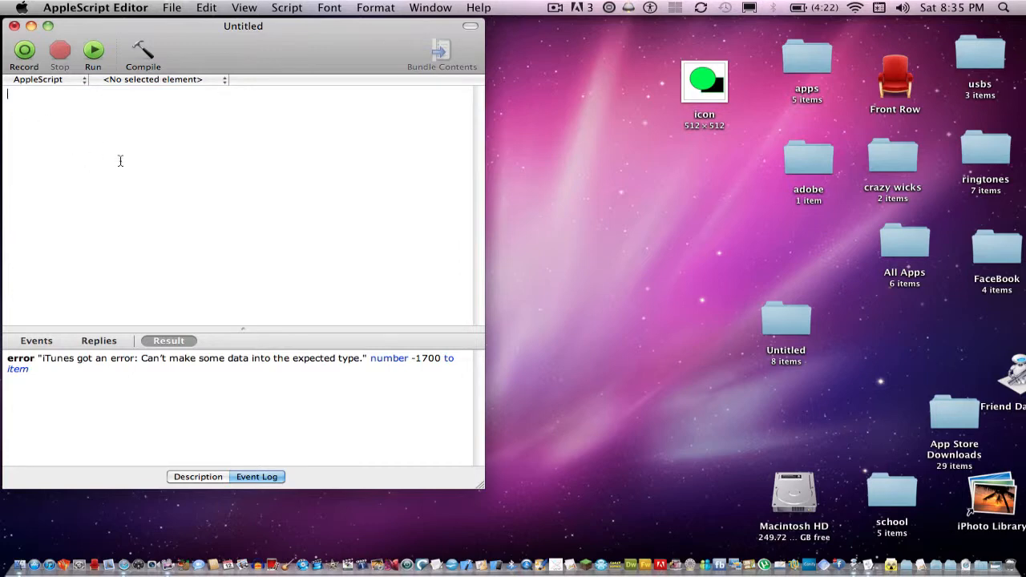
{"action": "mouse_move", "coordinate": [191, 220]}
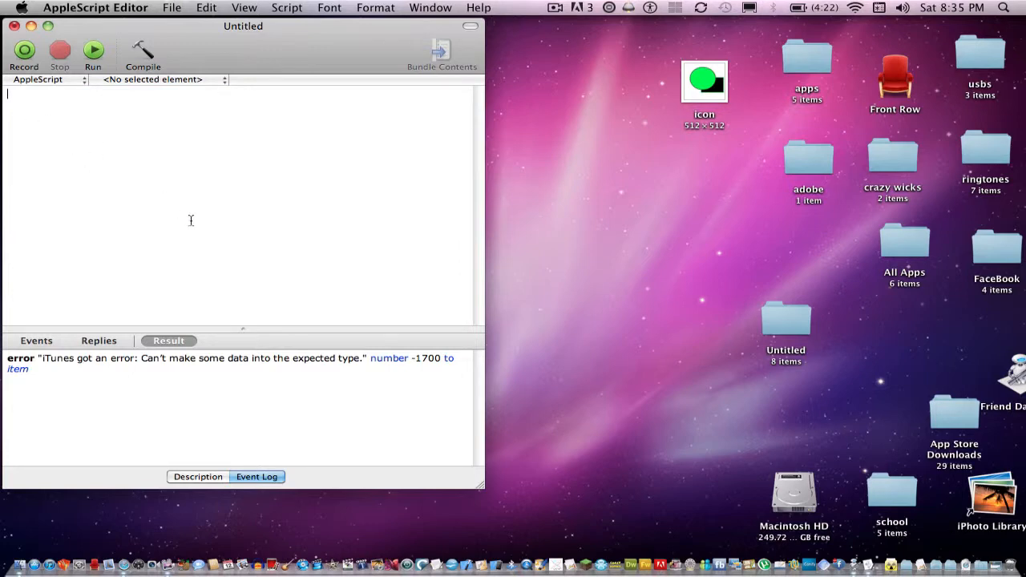
{"action": "mouse_move", "coordinate": [165, 154]}
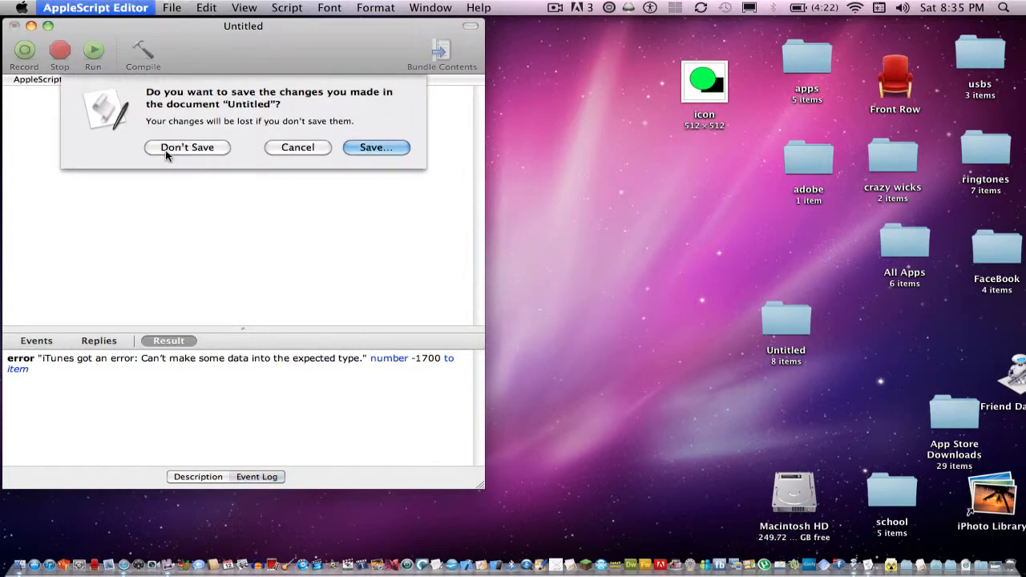
Step: Close the script without saving, launch Automator, and choose the Application template
{"action": "left_click", "coordinate": [186, 146]}
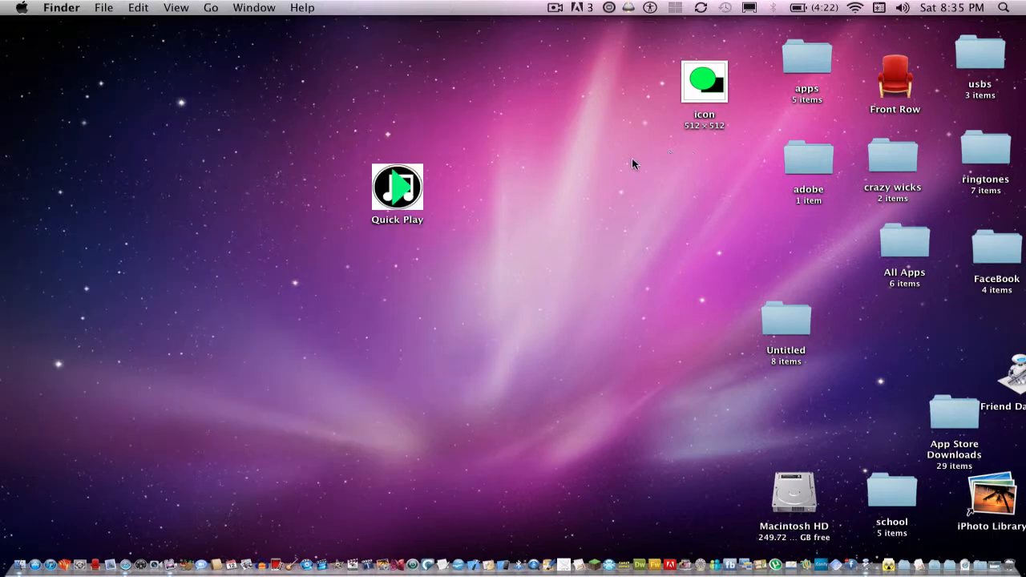
{"action": "mouse_move", "coordinate": [799, 67]}
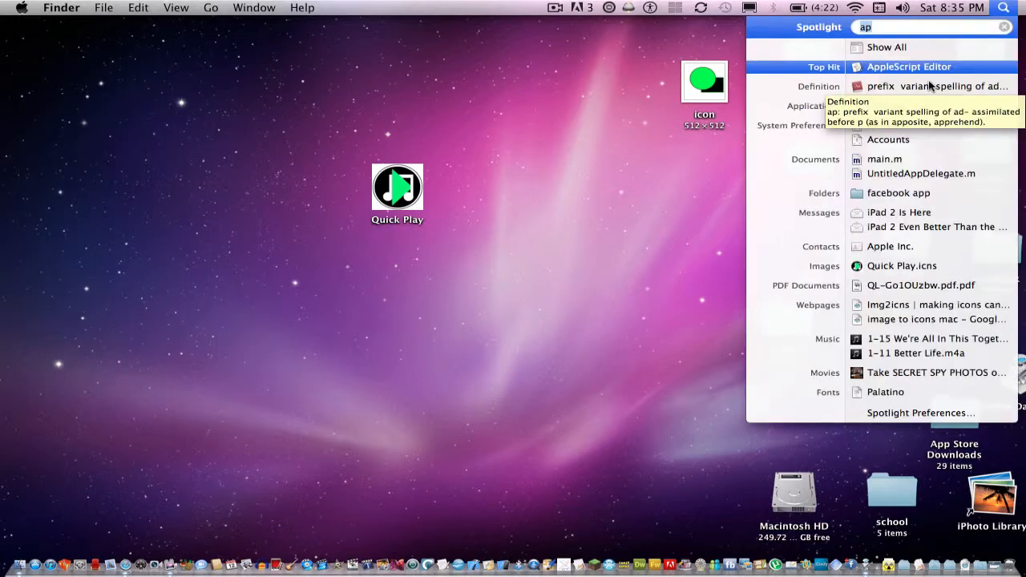
{"action": "key", "text": "backspace"}
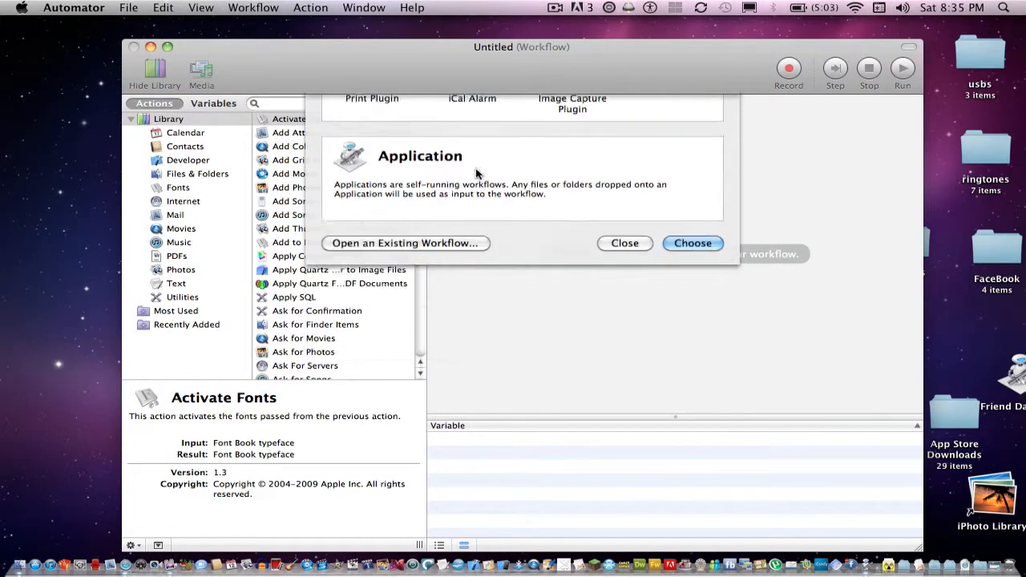
{"action": "left_click", "coordinate": [692, 242]}
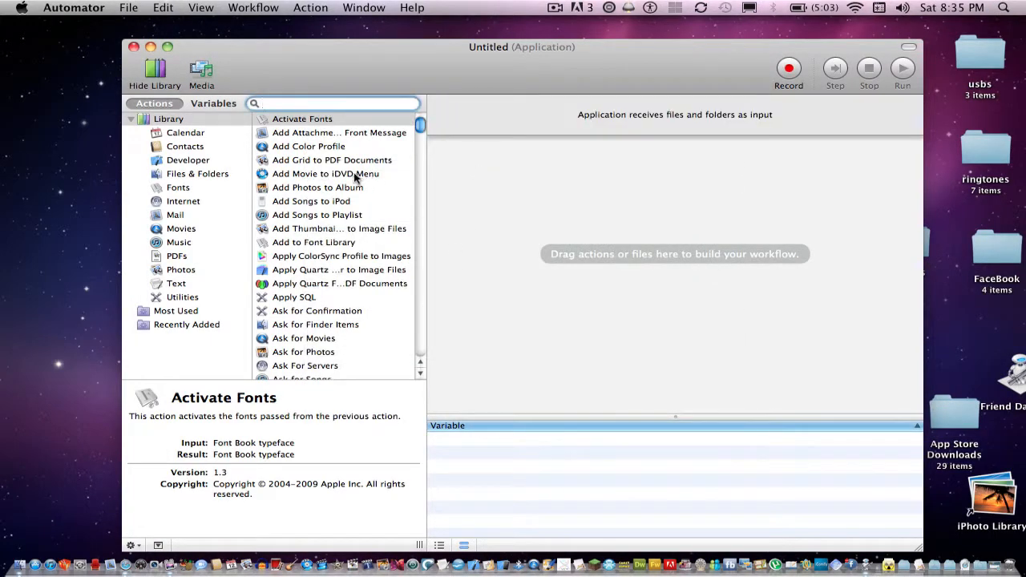
{"action": "scroll", "scroll_direction": "down", "scroll_amount": 3}
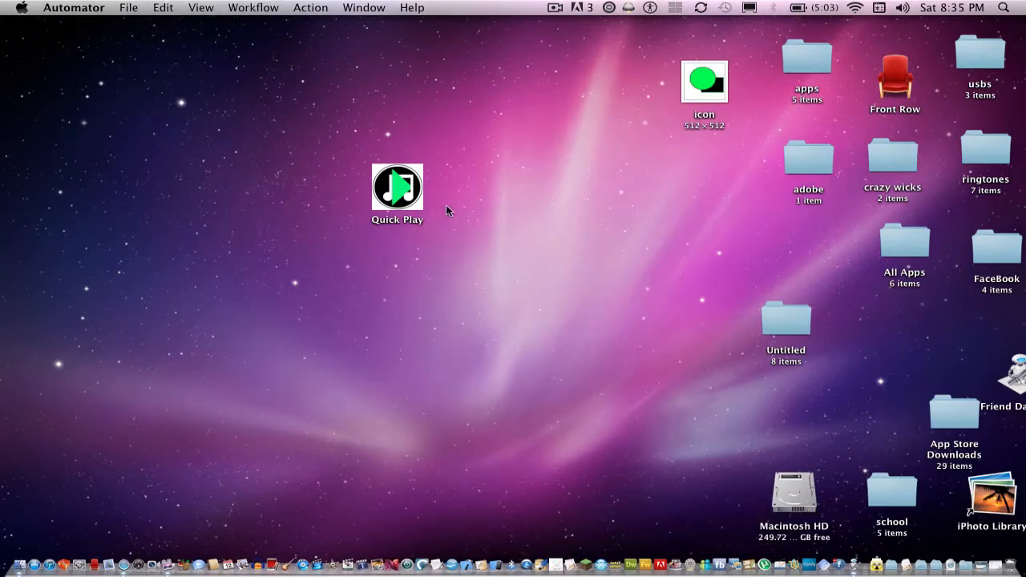
Step: Launch Quick Play, preview the song Magic, then cancel the song picker
{"action": "double_click", "coordinate": [397, 185]}
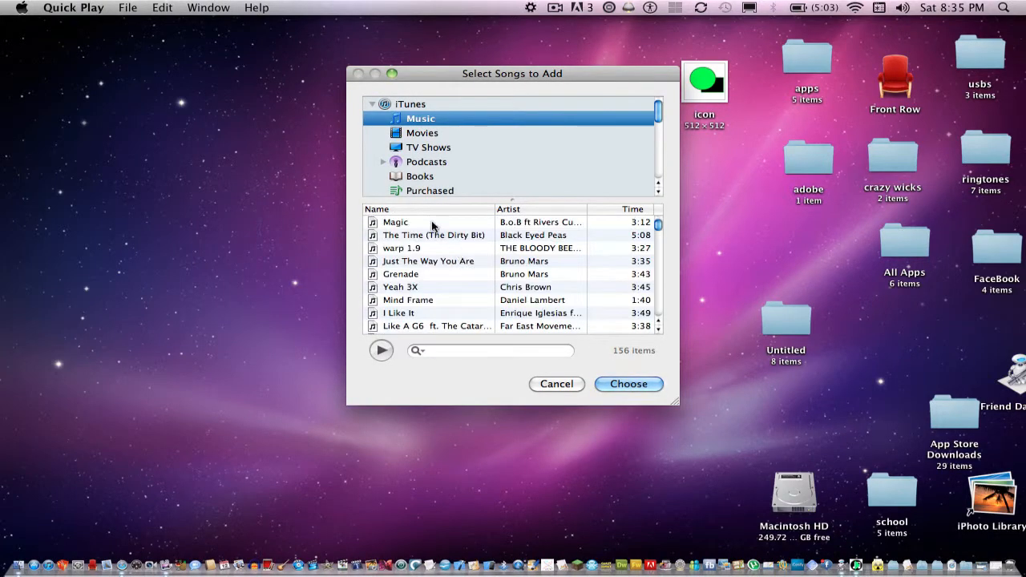
{"action": "left_click", "coordinate": [395, 222]}
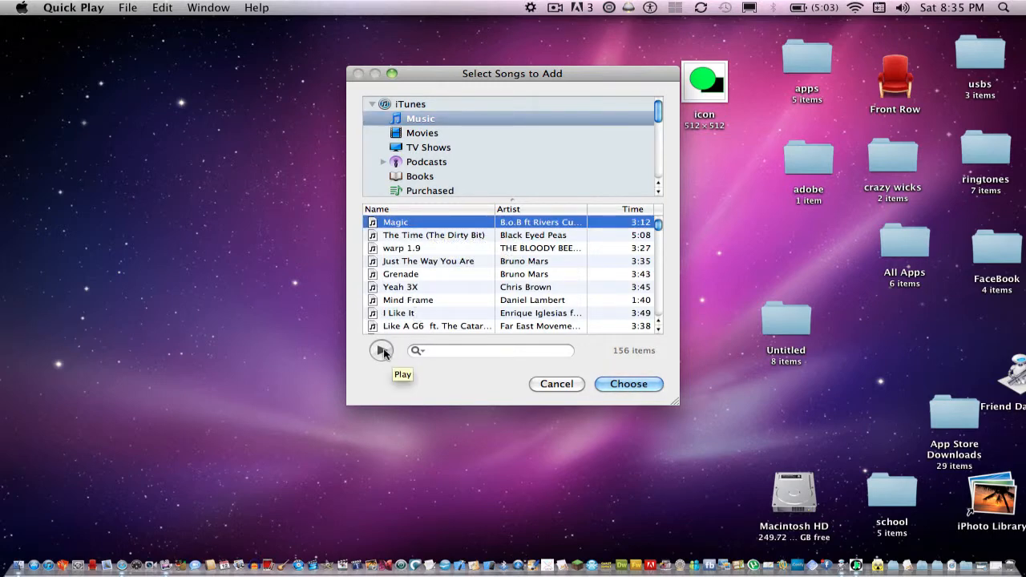
{"action": "scroll", "scroll_direction": "down", "scroll_amount": 3}
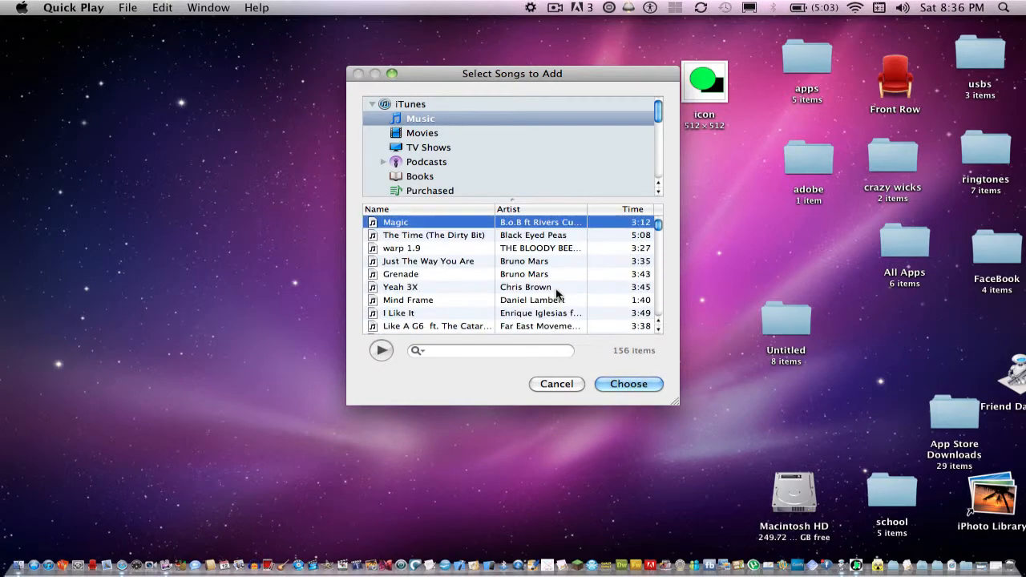
{"action": "mouse_move", "coordinate": [463, 302]}
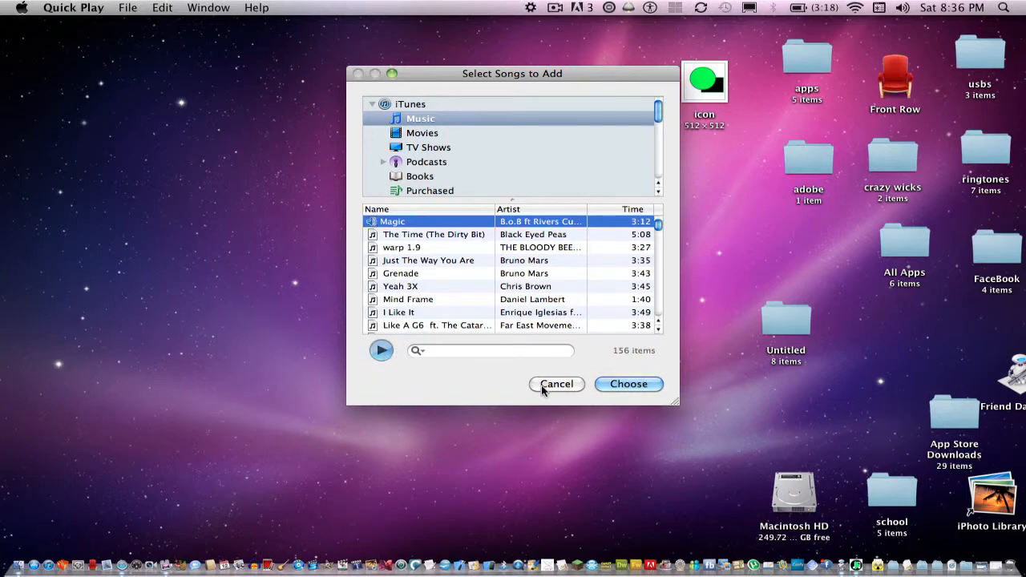
{"action": "left_click", "coordinate": [556, 384]}
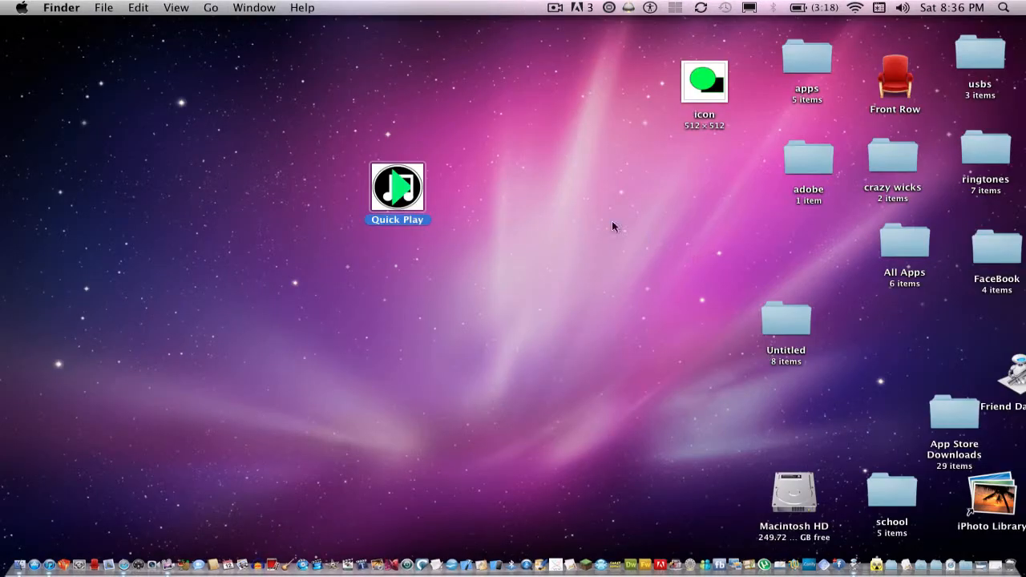
{"action": "mouse_move", "coordinate": [619, 133]}
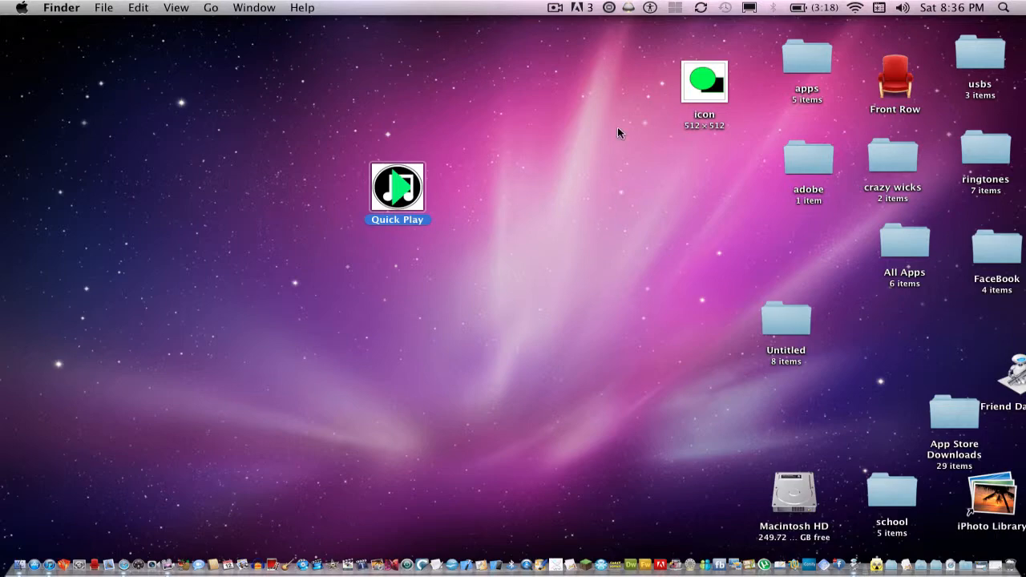
{"action": "mouse_move", "coordinate": [602, 275]}
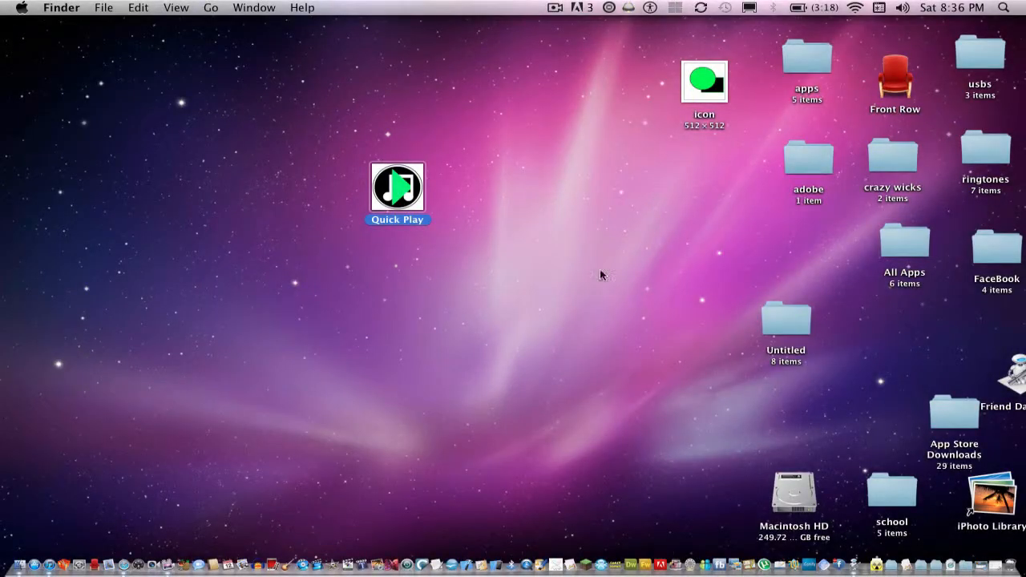
{"action": "mouse_move", "coordinate": [477, 461]}
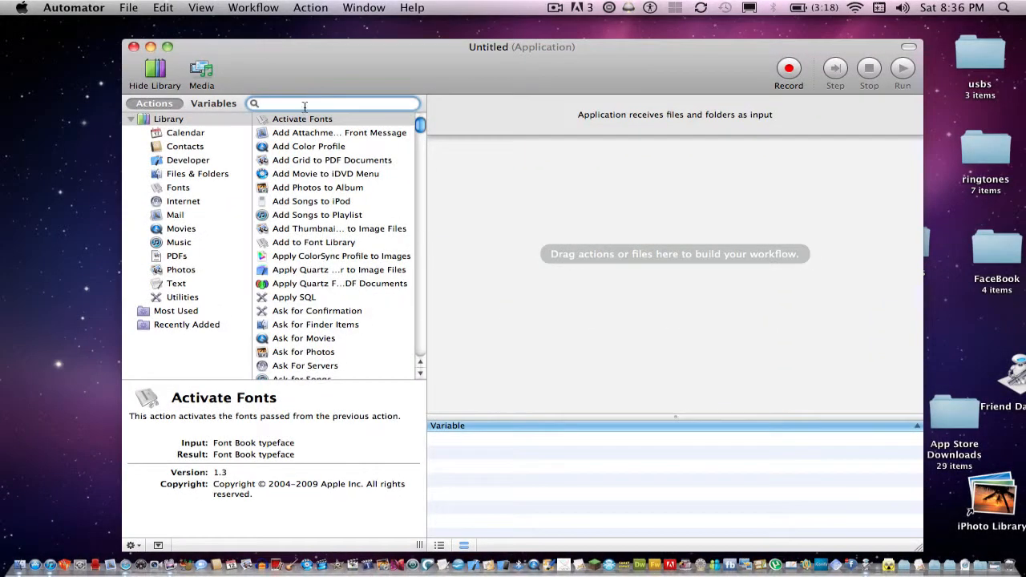
{"action": "mouse_move", "coordinate": [179, 245]}
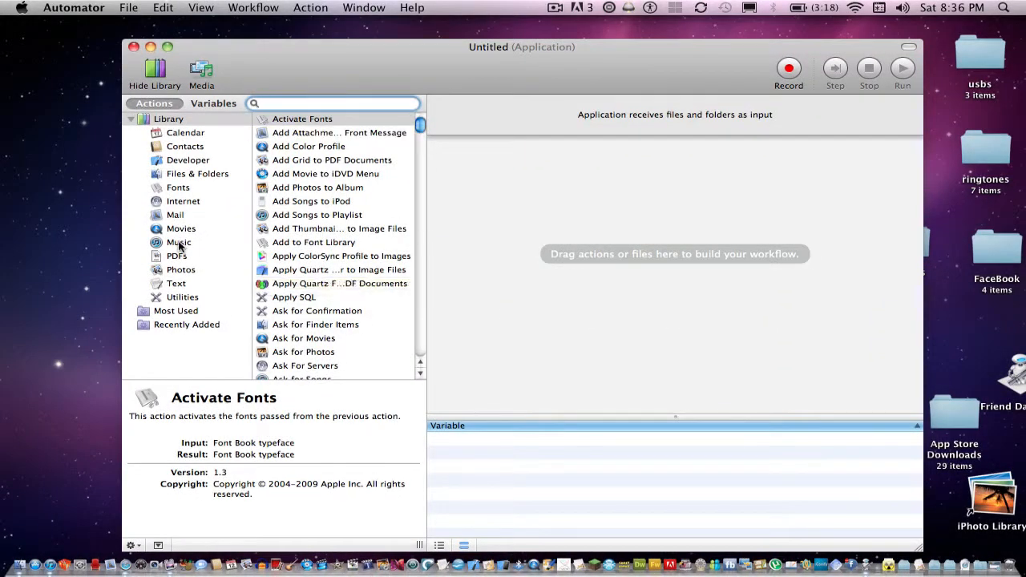
Step: Show the Music library actions in the new Automator application workflow
{"action": "left_click", "coordinate": [179, 242]}
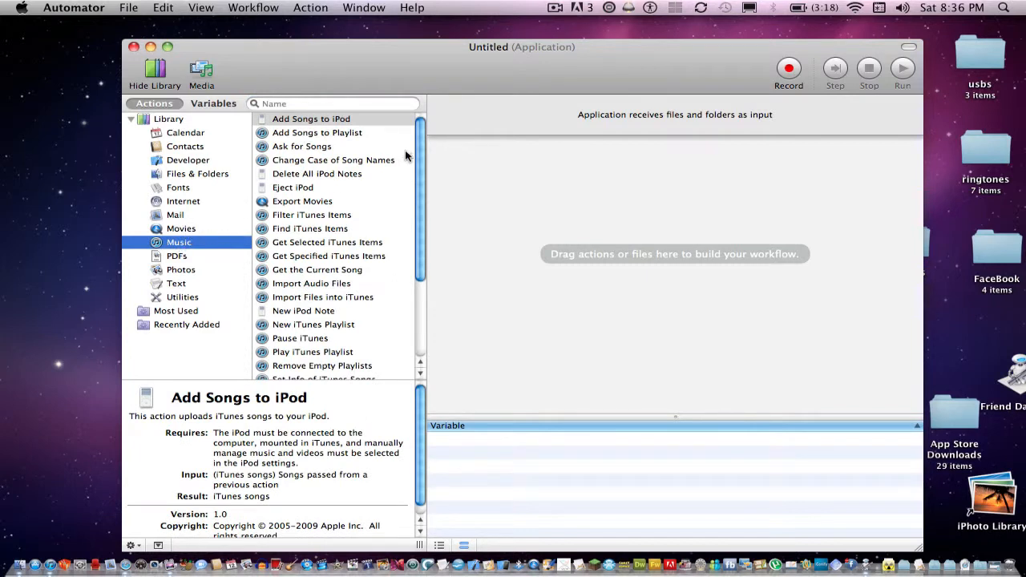
{"action": "mouse_move", "coordinate": [293, 146]}
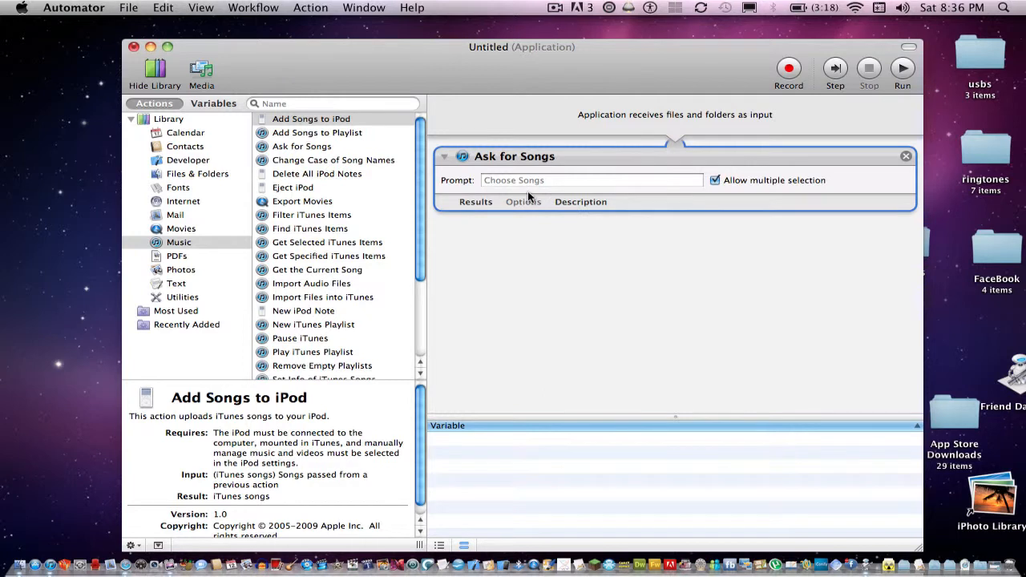
{"action": "mouse_move", "coordinate": [338, 256]}
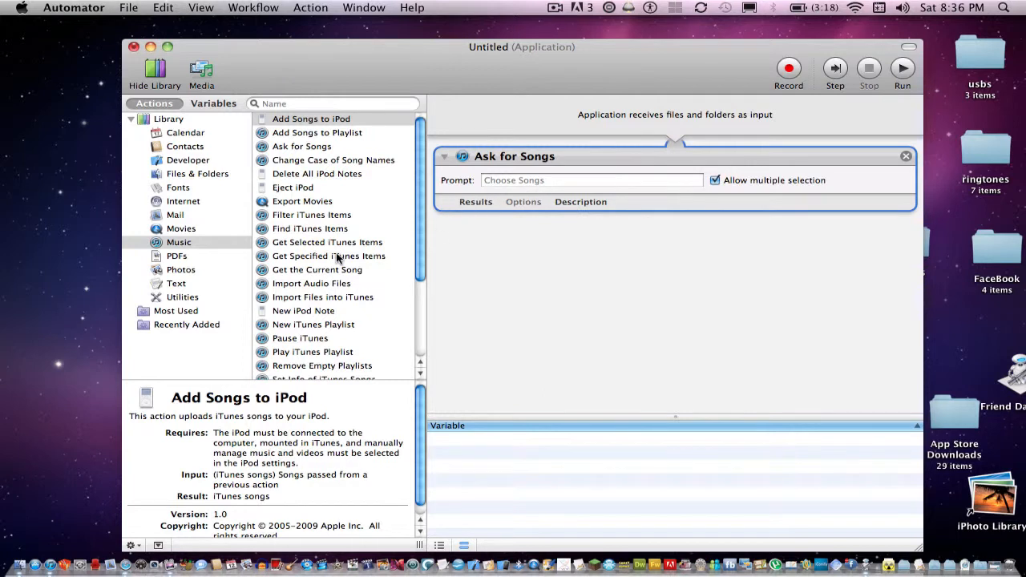
{"action": "scroll", "scroll_direction": "down", "scroll_amount": 3}
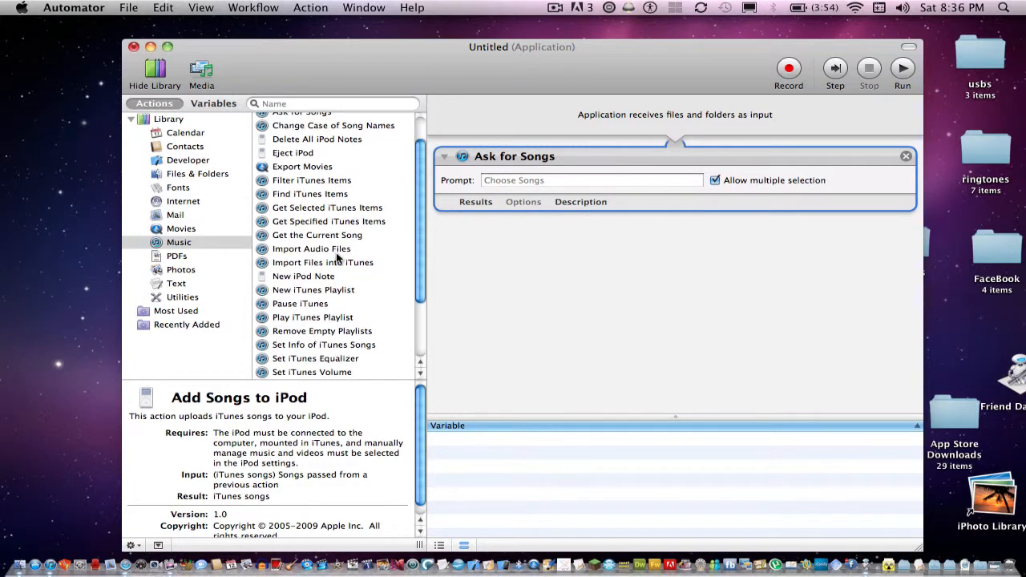
{"action": "mouse_move", "coordinate": [332, 354]}
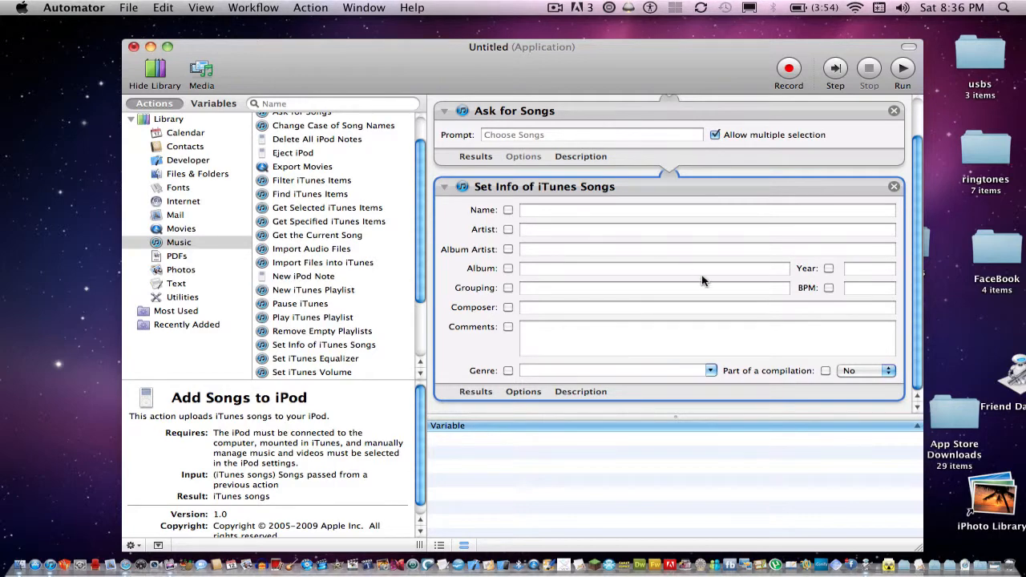
Step: Mark songs as part of a compilation, then test-run the workflow choosing the song Magic
{"action": "left_click", "coordinate": [902, 68]}
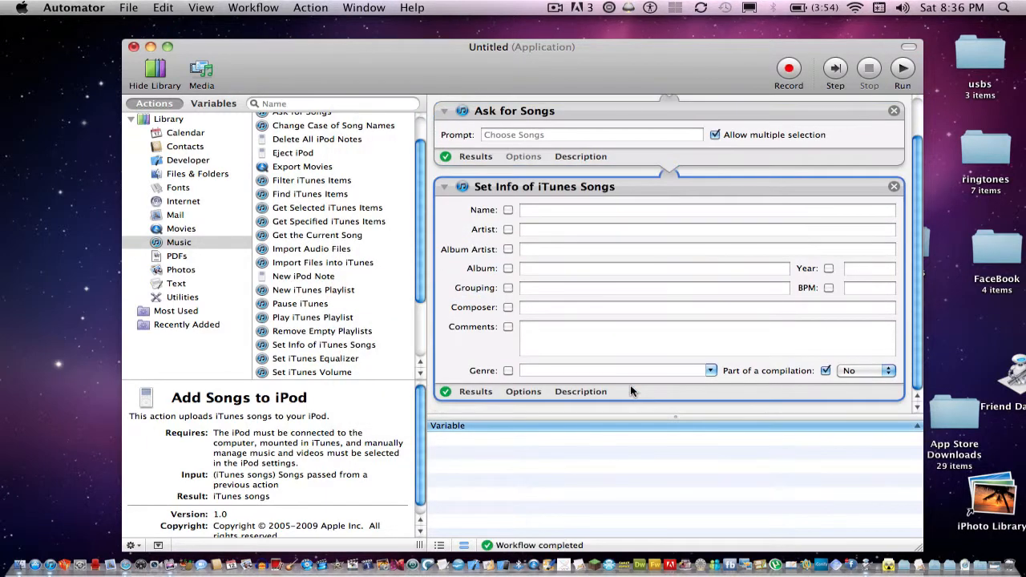
{"action": "mouse_move", "coordinate": [514, 220]}
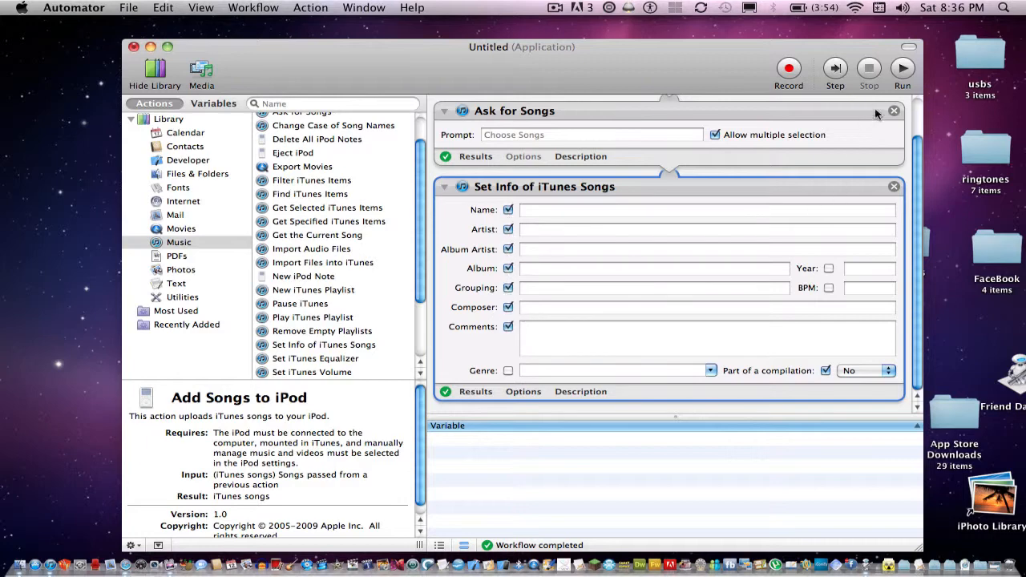
{"action": "left_click", "coordinate": [902, 69]}
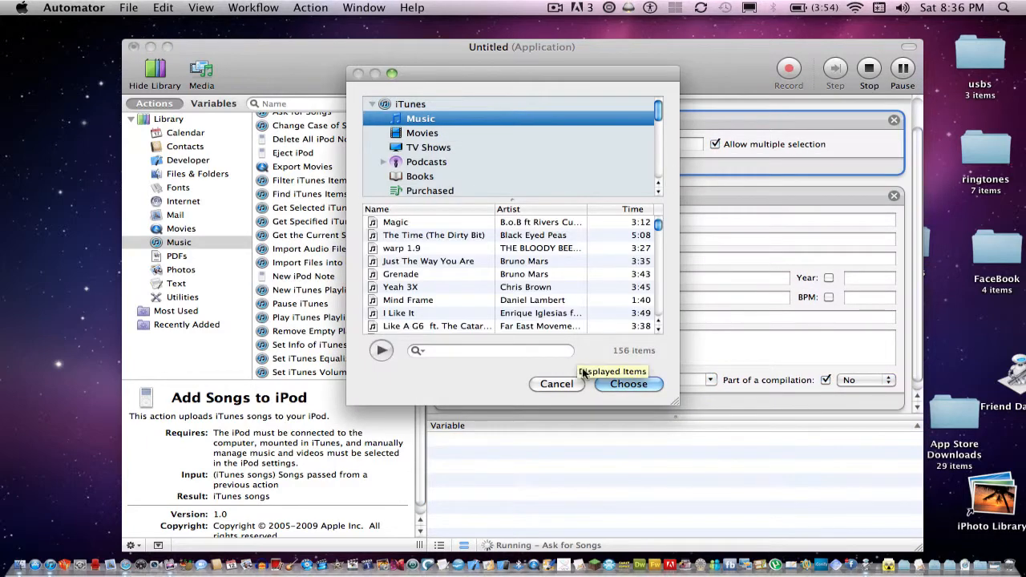
{"action": "left_click", "coordinate": [392, 222]}
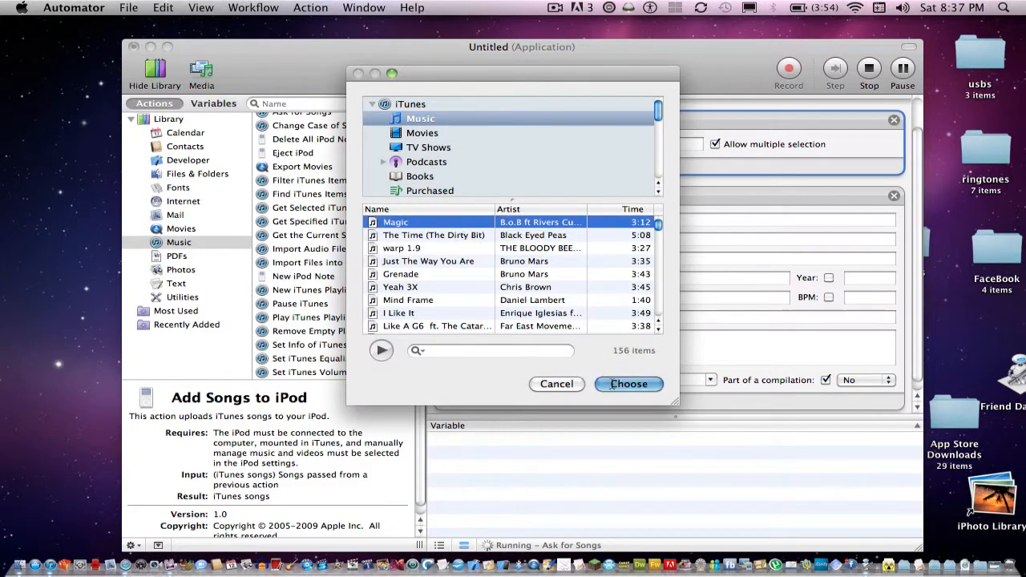
{"action": "left_click", "coordinate": [628, 384]}
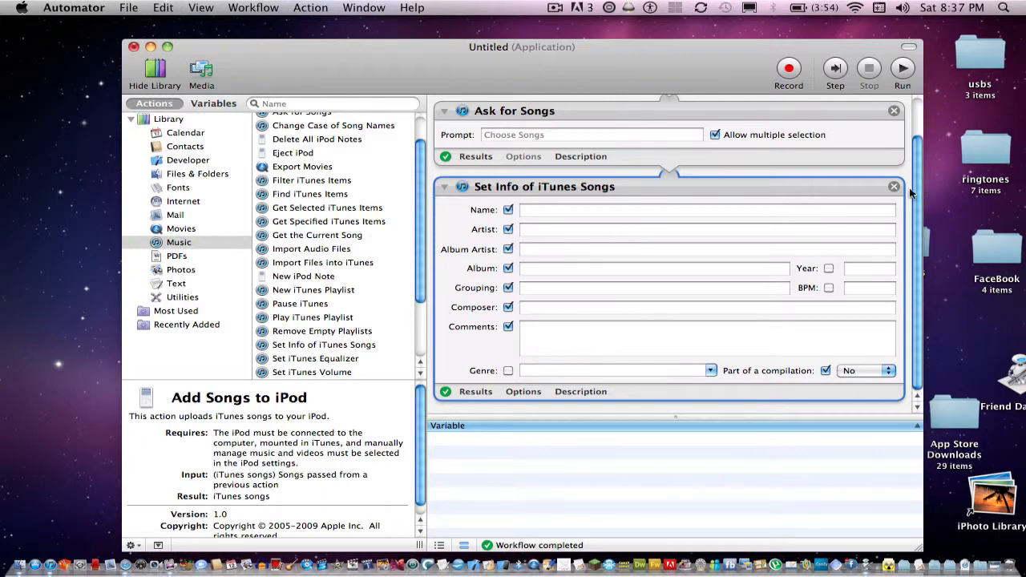
Step: Delete the Set Info of iTunes Songs and Ask for Songs actions, then scroll the action list
{"action": "left_click", "coordinate": [894, 186]}
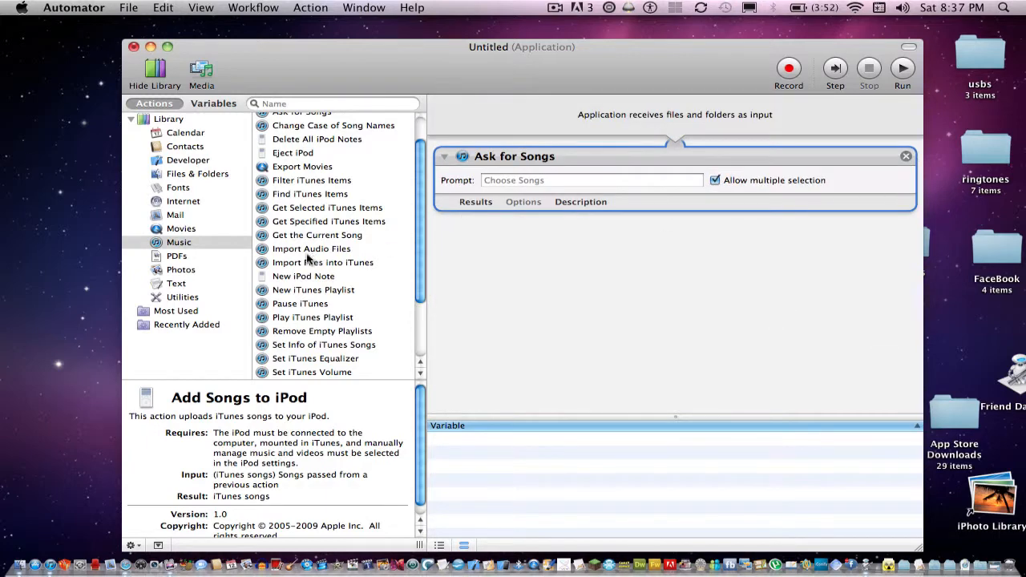
{"action": "mouse_move", "coordinate": [311, 235]}
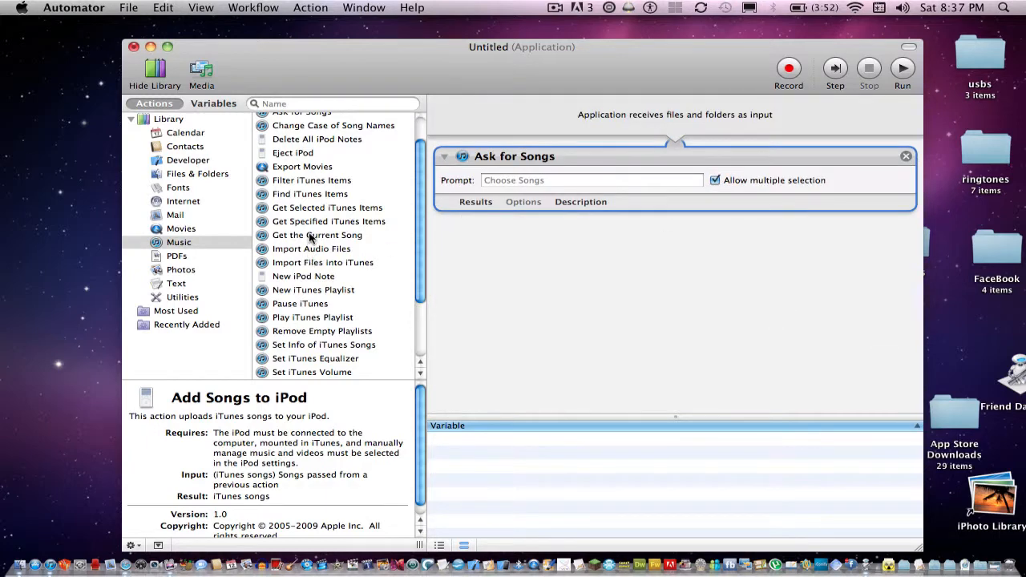
{"action": "mouse_move", "coordinate": [914, 164]}
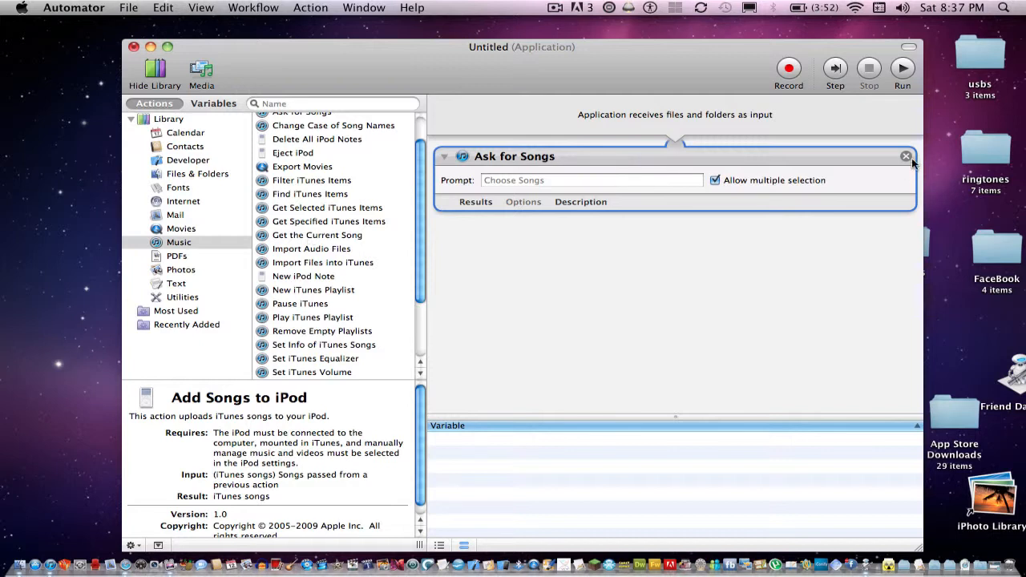
{"action": "left_click", "coordinate": [905, 156]}
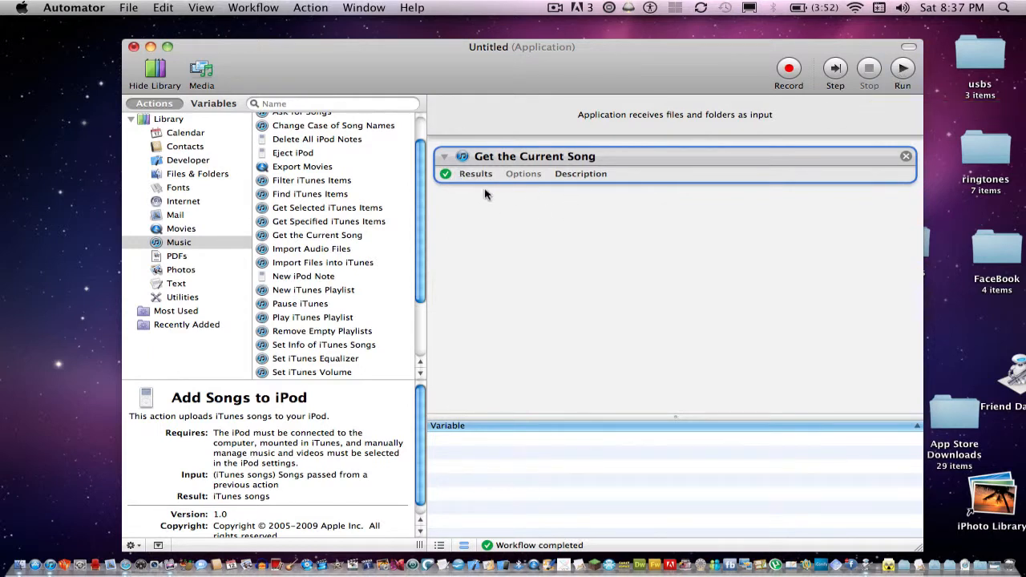
{"action": "scroll", "scroll_direction": "down", "scroll_amount": 3}
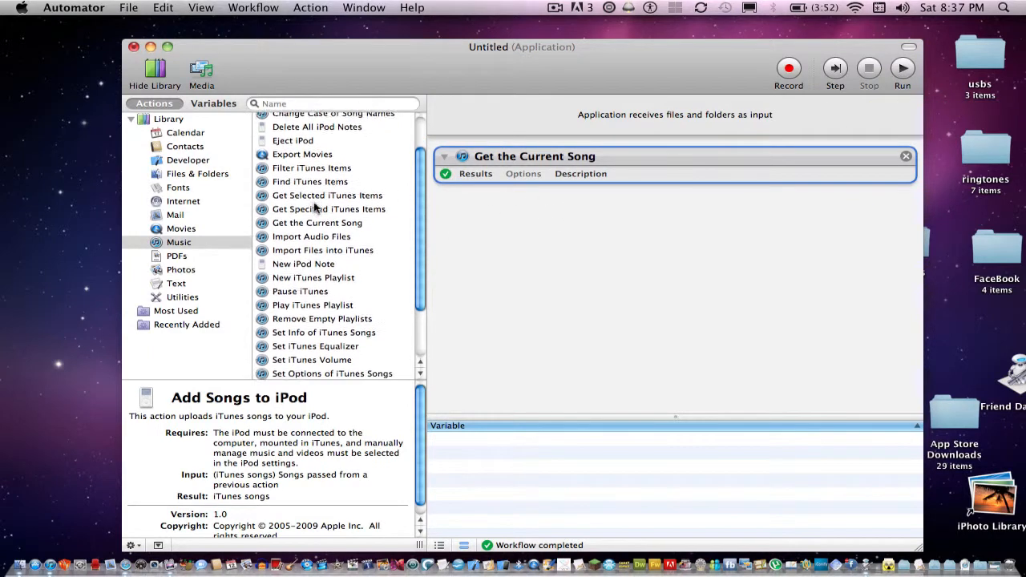
{"action": "scroll", "scroll_direction": "down", "scroll_amount": 3}
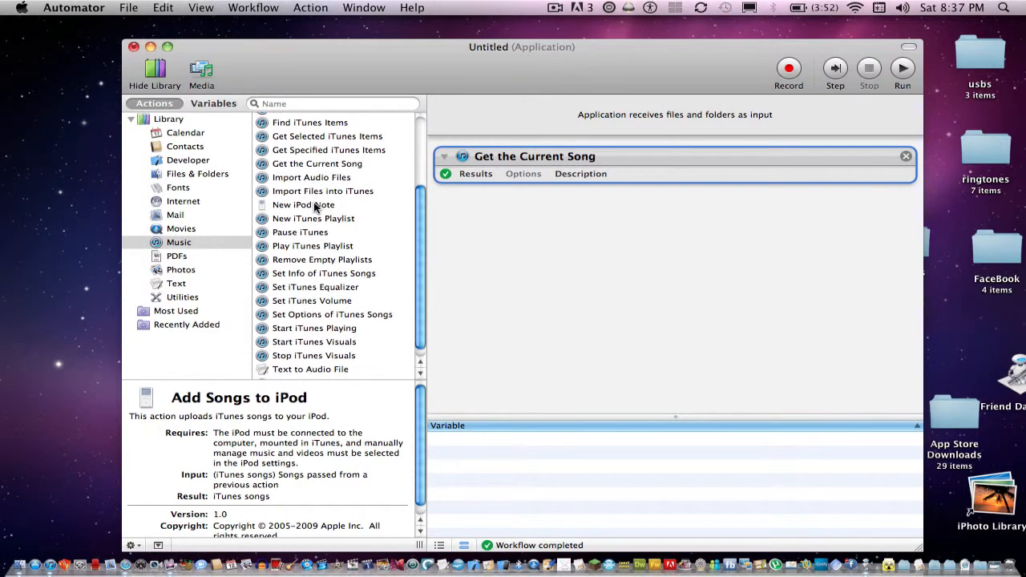
{"action": "scroll", "scroll_direction": "down", "scroll_amount": 3}
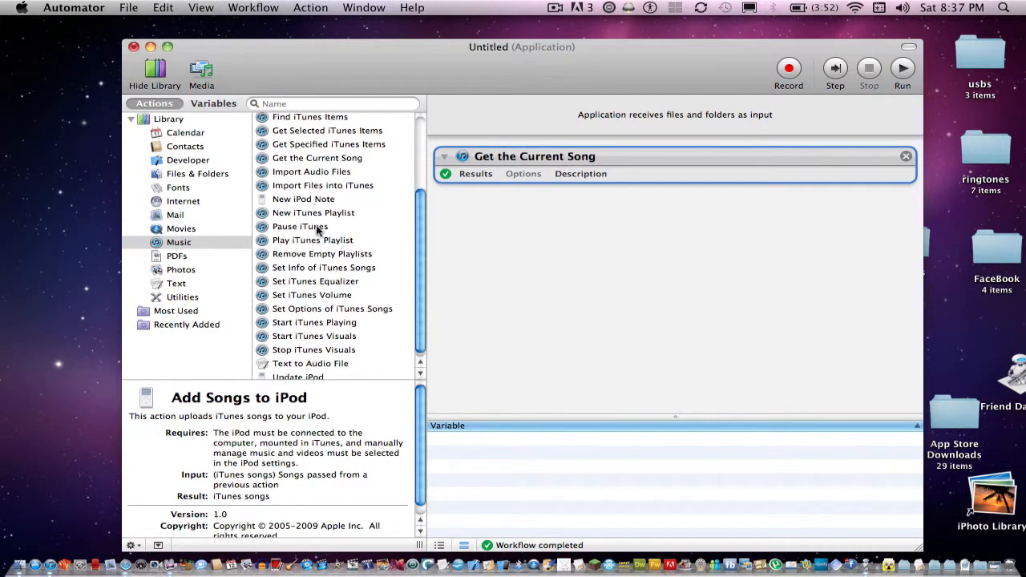
{"action": "scroll", "scroll_direction": "down", "scroll_amount": 3}
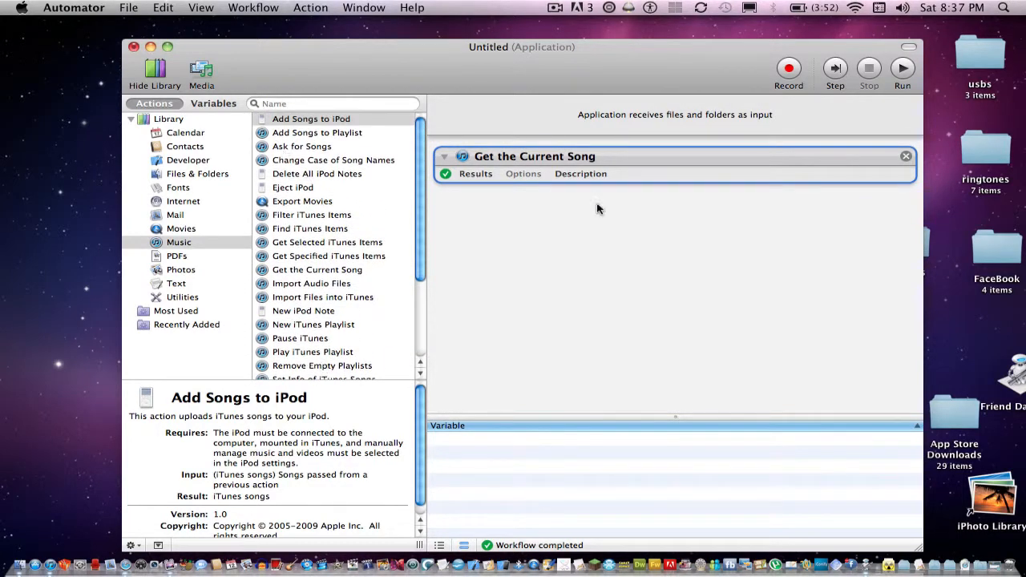
Step: Add an Add Songs to Playlist action after Get the Current Song, targeting the Library playlist
{"action": "left_click", "coordinate": [316, 133]}
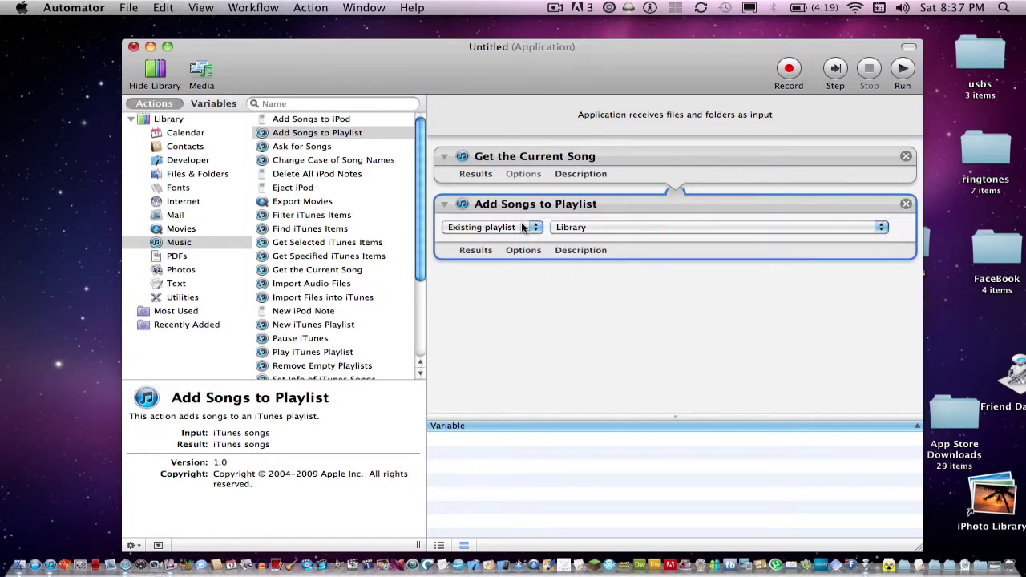
{"action": "left_click", "coordinate": [489, 227]}
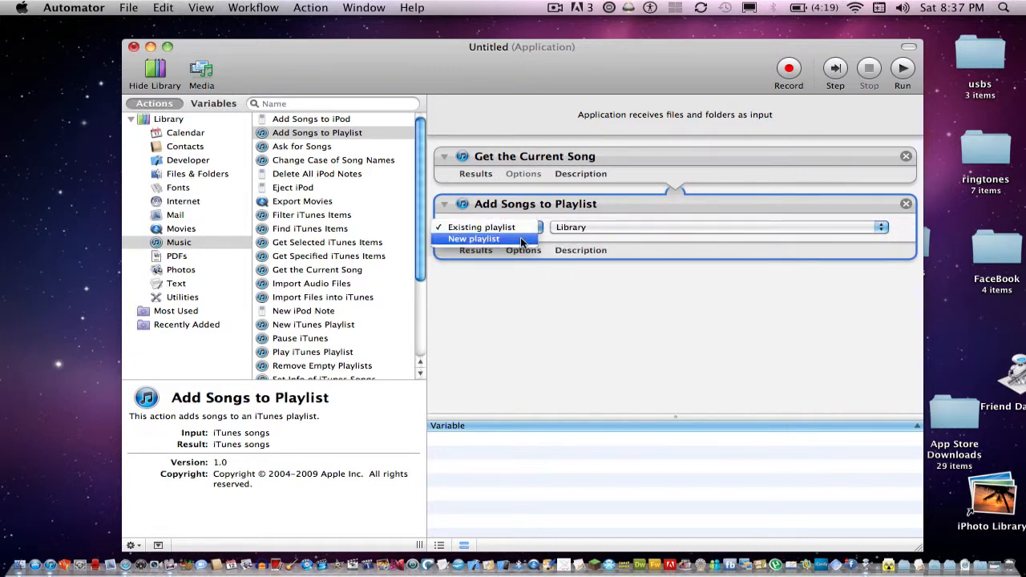
{"action": "left_click", "coordinate": [474, 239]}
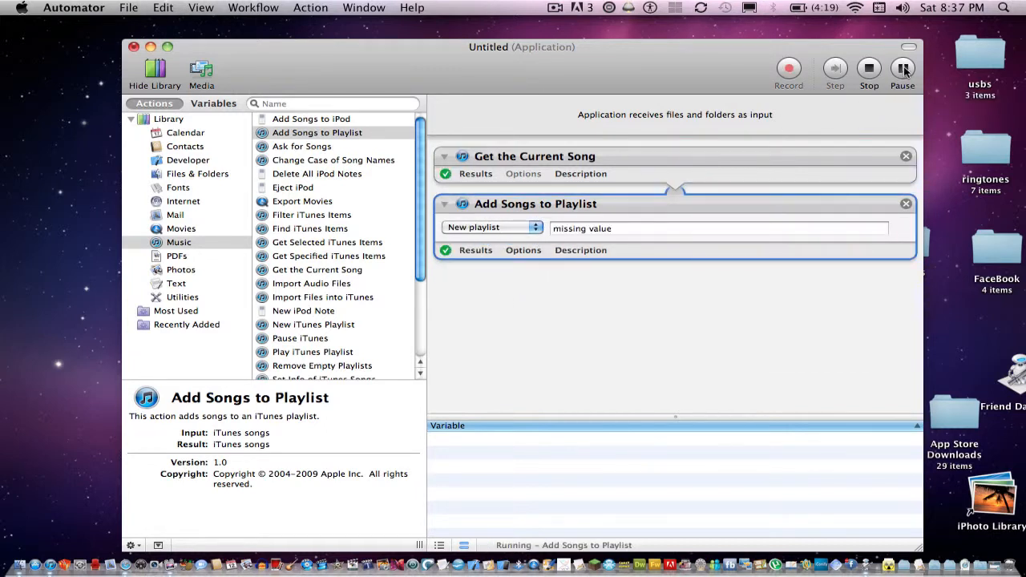
{"action": "left_click", "coordinate": [492, 226]}
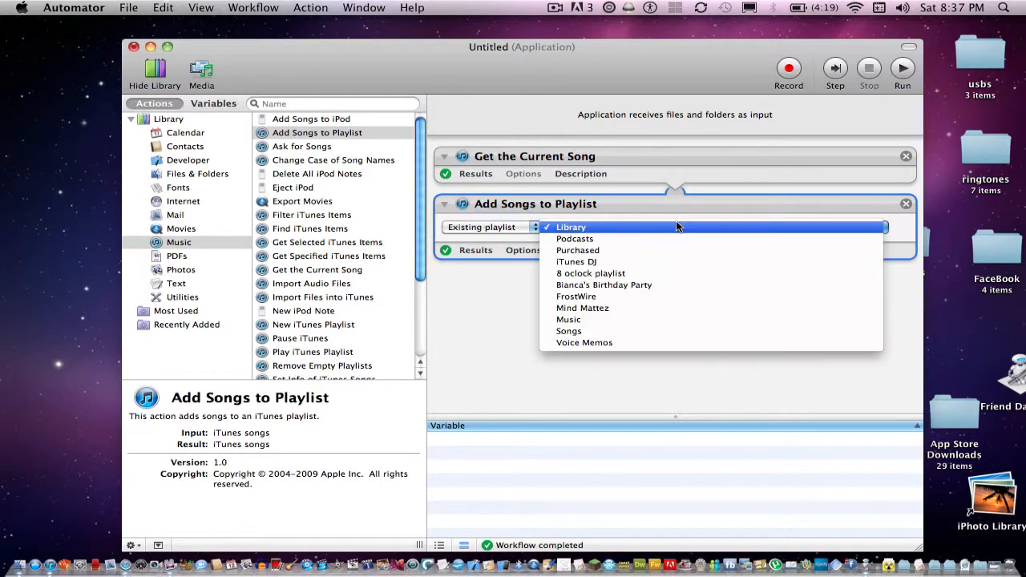
{"action": "left_click", "coordinate": [570, 227]}
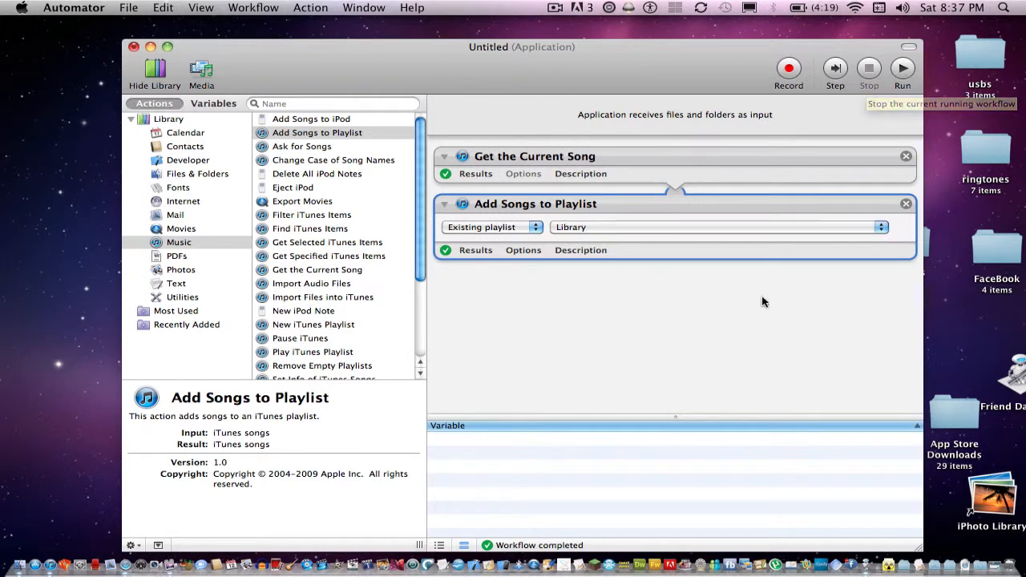
{"action": "mouse_move", "coordinate": [816, 255]}
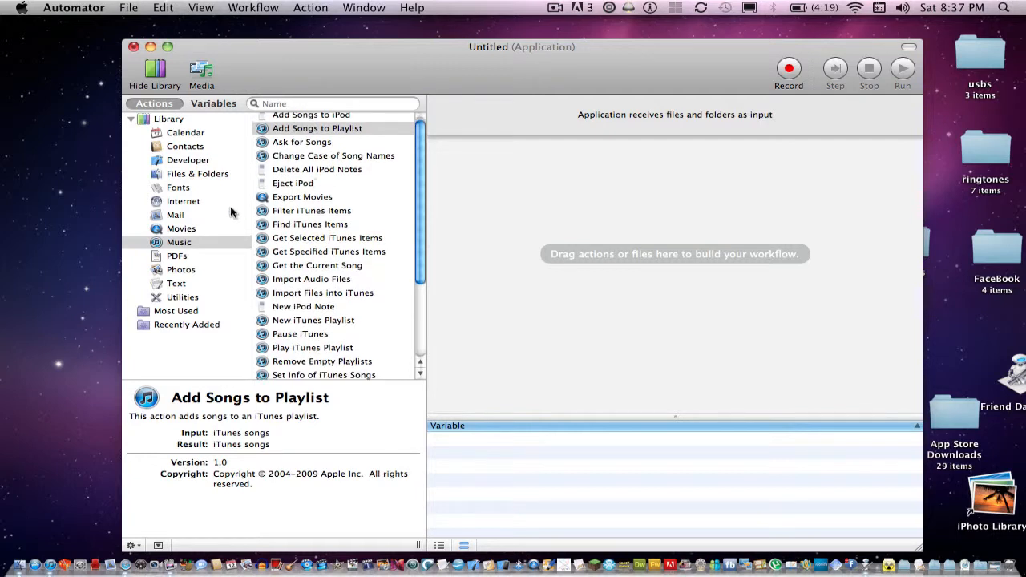
{"action": "mouse_move", "coordinate": [334, 218]}
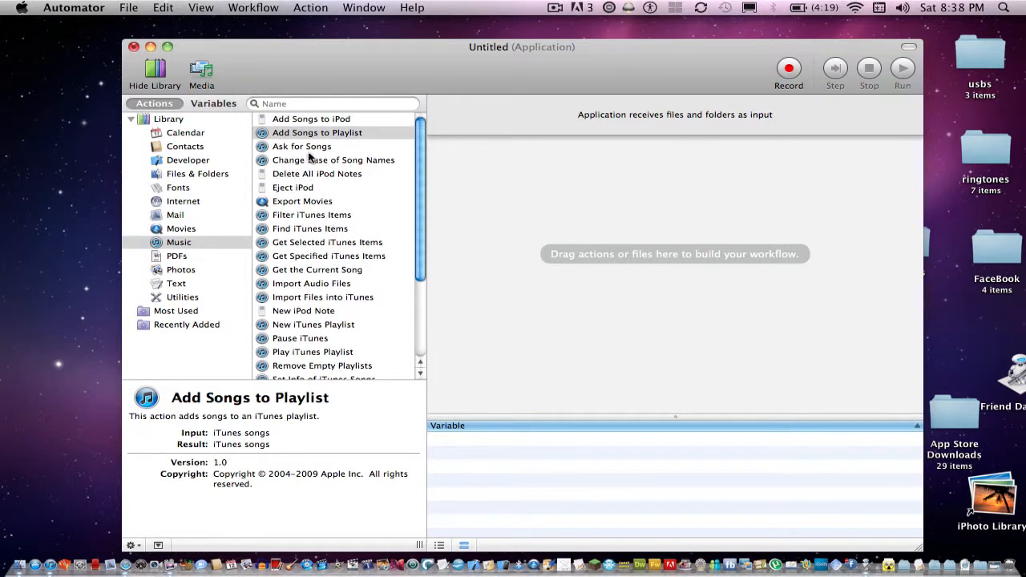
Step: Add an Ask for Songs action and finish its test run by closing the song picker
{"action": "double_click", "coordinate": [301, 146]}
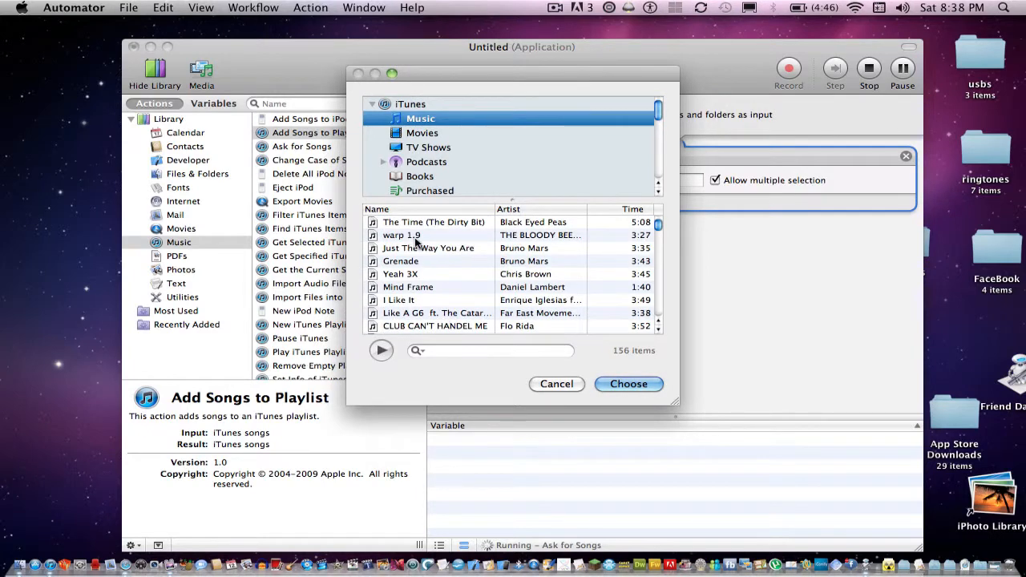
{"action": "left_click", "coordinate": [428, 235]}
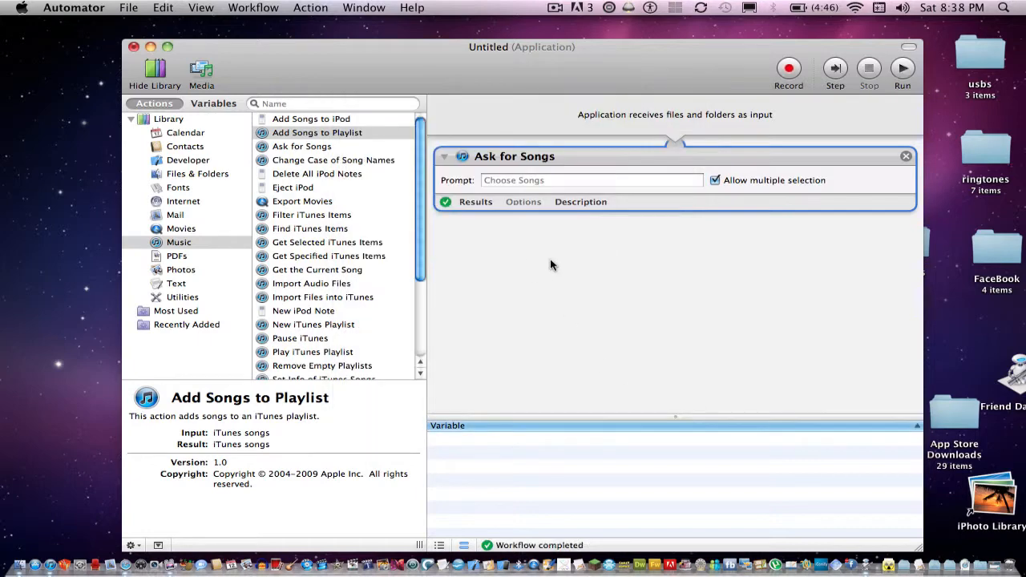
{"action": "mouse_move", "coordinate": [634, 139]}
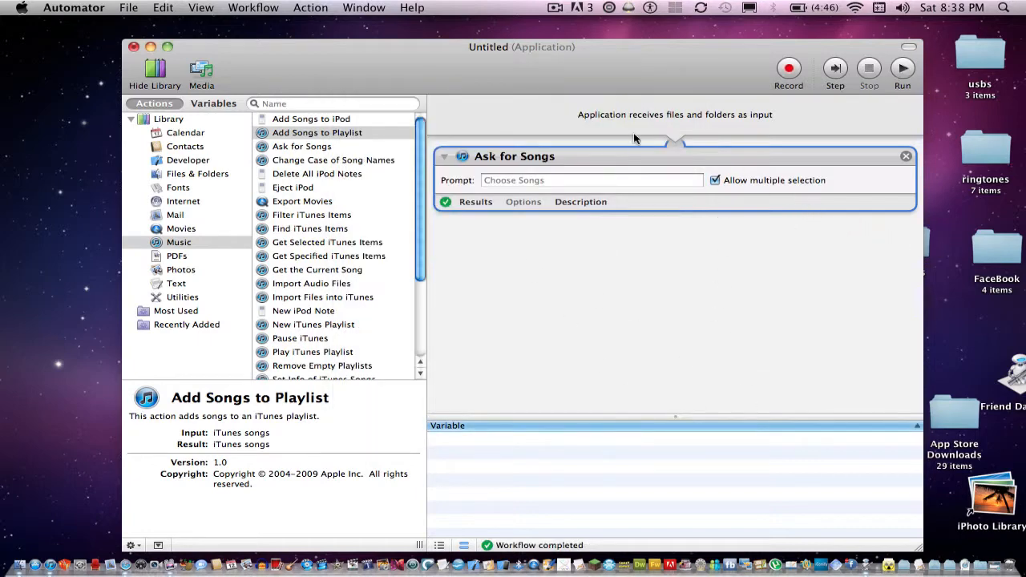
{"action": "mouse_move", "coordinate": [133, 7]}
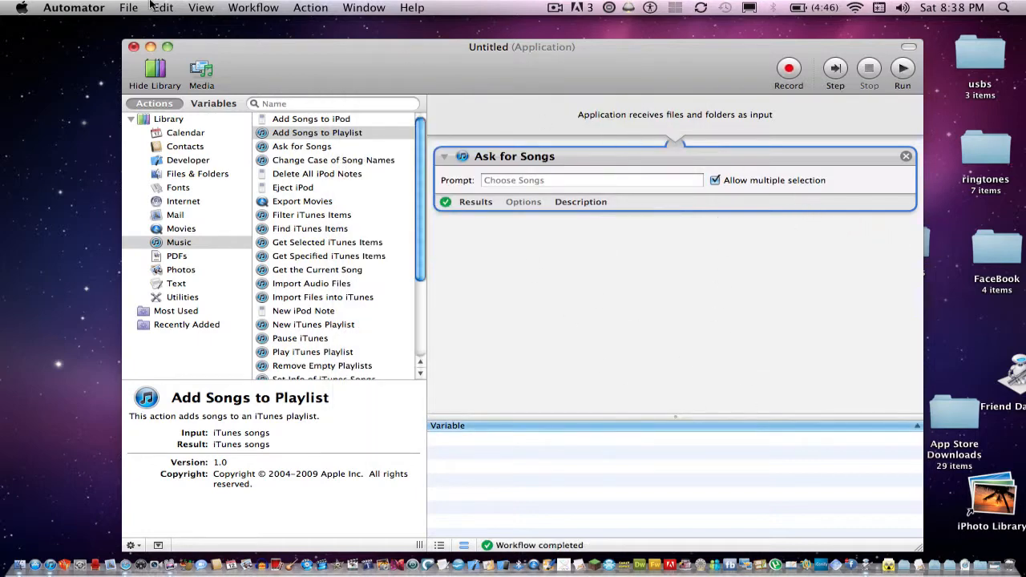
Step: Save the workflow as an Untitled application on the Desktop, placed below Quick Play
{"action": "left_click", "coordinate": [127, 7]}
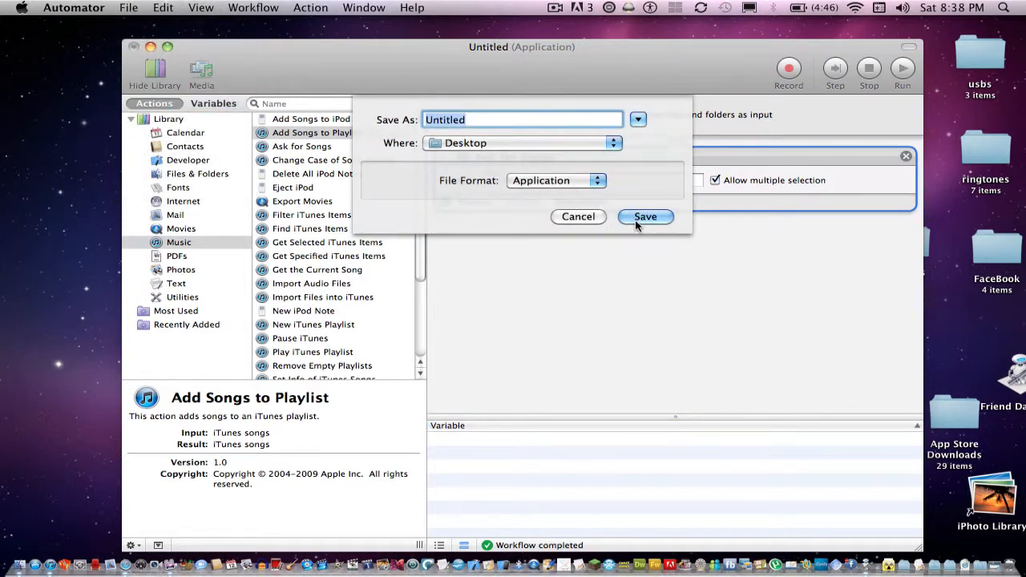
{"action": "left_click", "coordinate": [645, 216]}
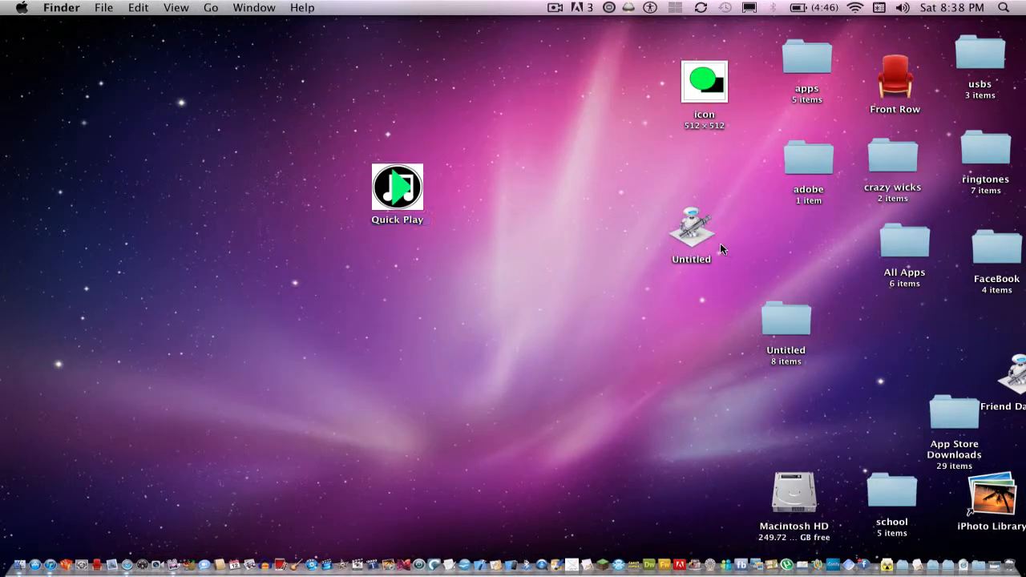
{"action": "left_click_drag", "start_coordinate": [690, 233], "coordinate": [393, 313]}
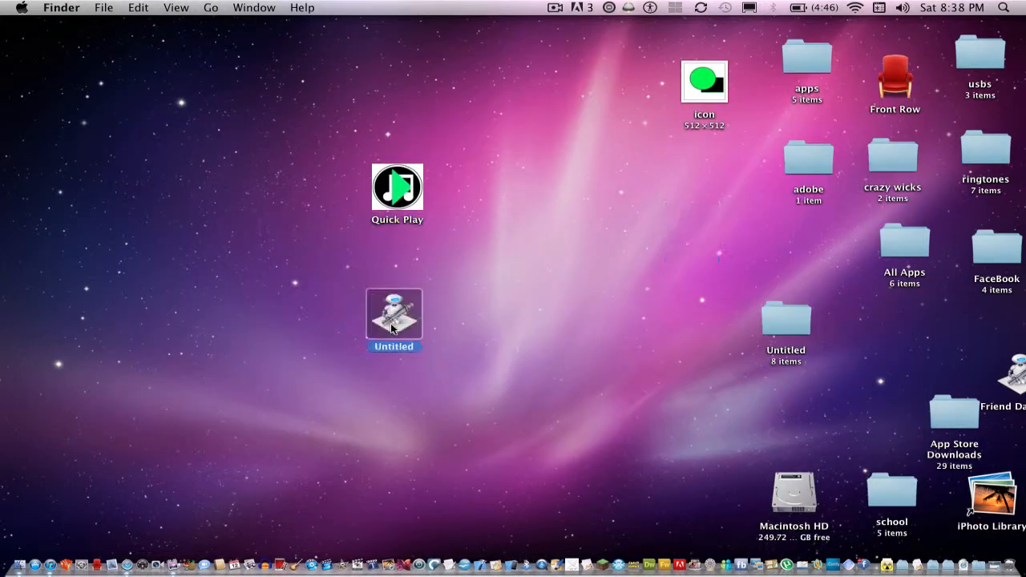
{"action": "left_click_drag", "start_coordinate": [393, 316], "coordinate": [386, 306]}
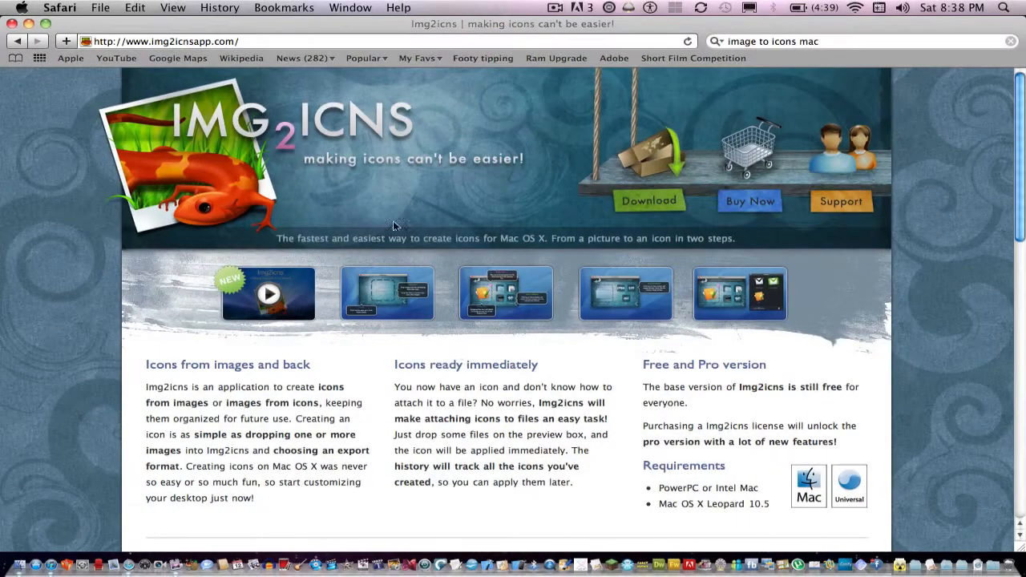
{"action": "mouse_move", "coordinate": [383, 209]}
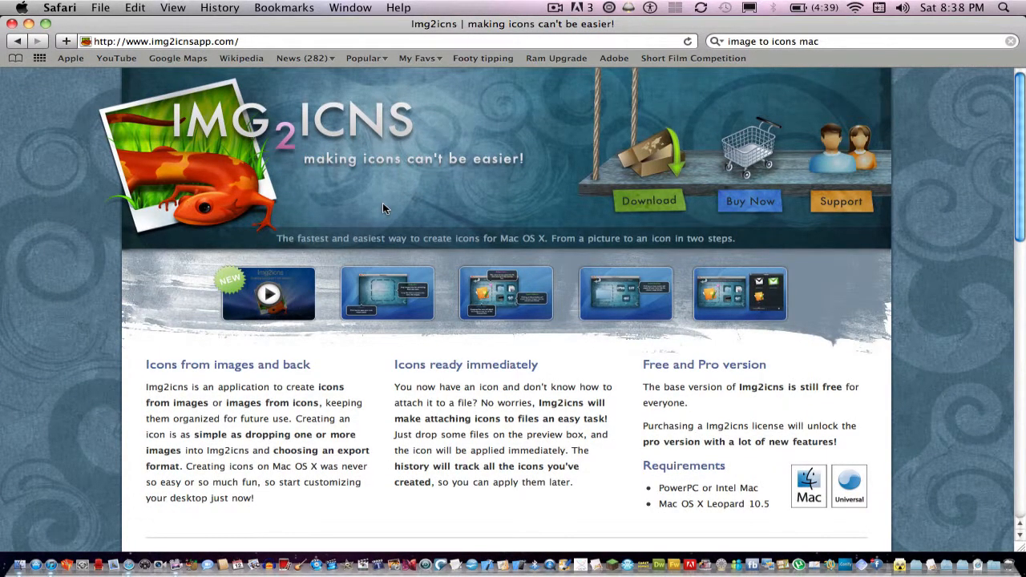
Step: Scroll the Img2icns site down to the Free vs Pro feature comparison table
{"action": "scroll", "scroll_direction": "down", "scroll_amount": 3}
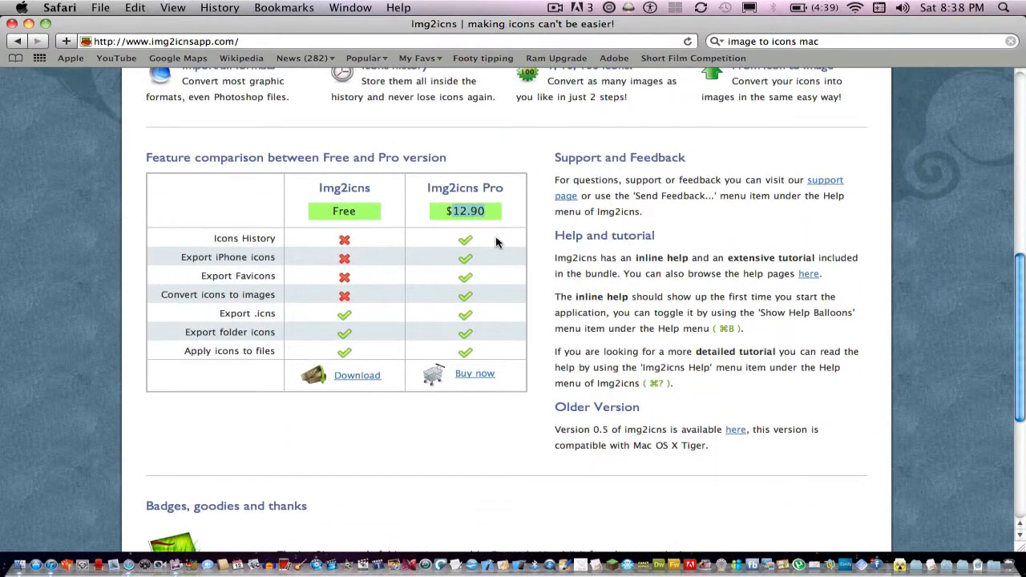
{"action": "mouse_move", "coordinate": [412, 260]}
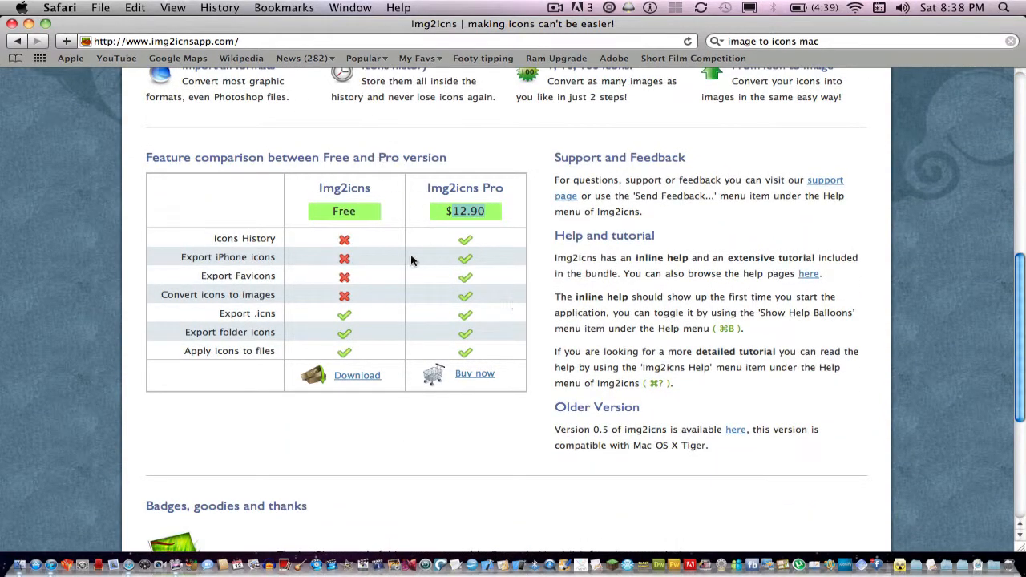
{"action": "mouse_move", "coordinate": [384, 287]}
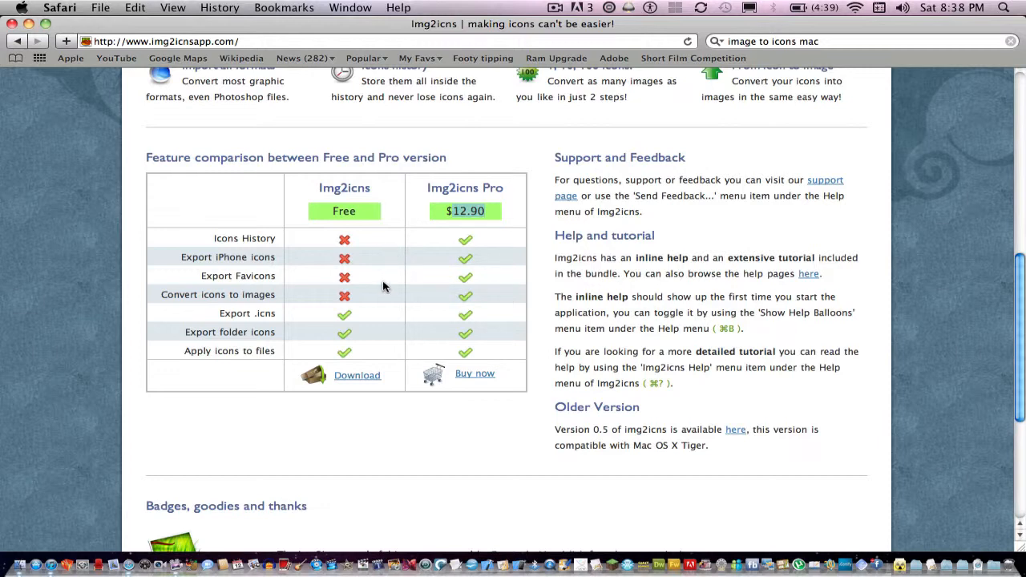
{"action": "mouse_move", "coordinate": [328, 266]}
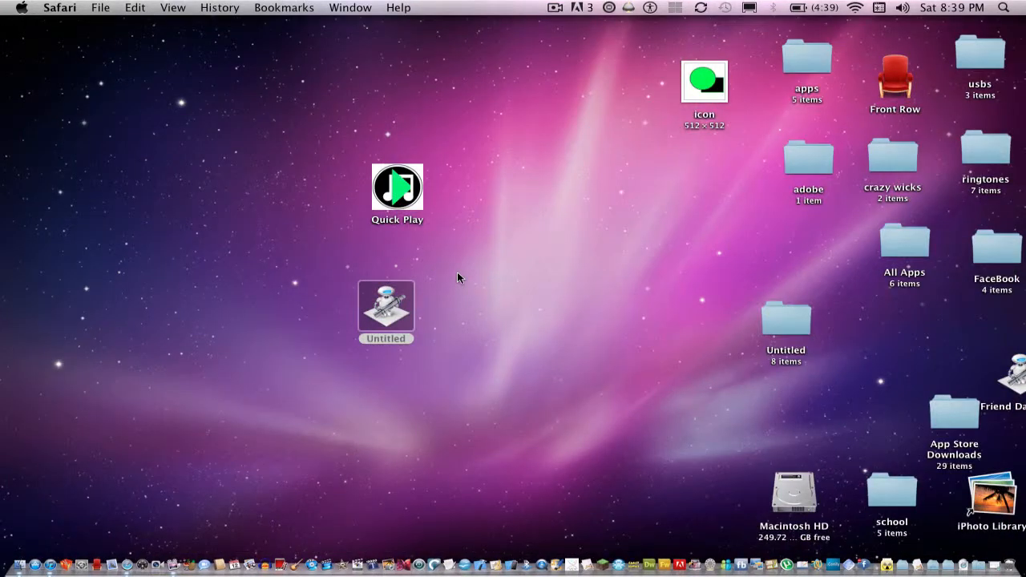
{"action": "mouse_move", "coordinate": [701, 93]}
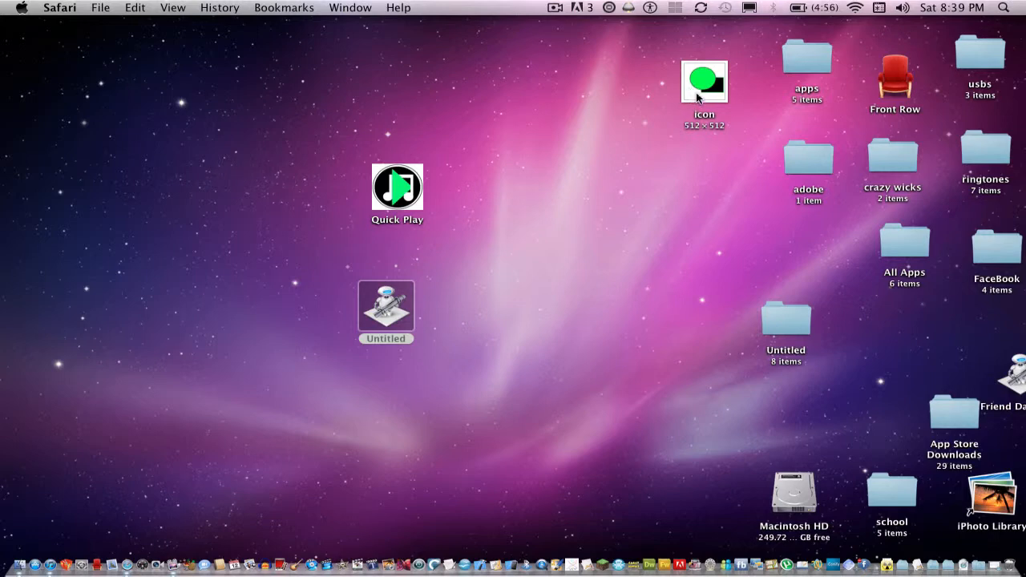
{"action": "mouse_move", "coordinate": [753, 413]}
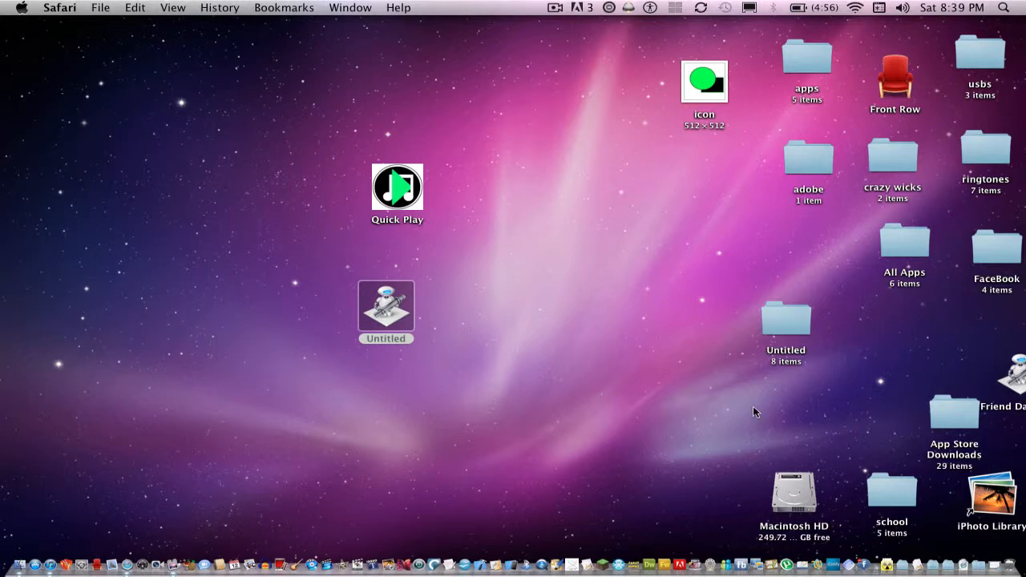
Step: Search Spotlight for 'img' to find Img2icns
{"action": "left_click", "coordinate": [1003, 9]}
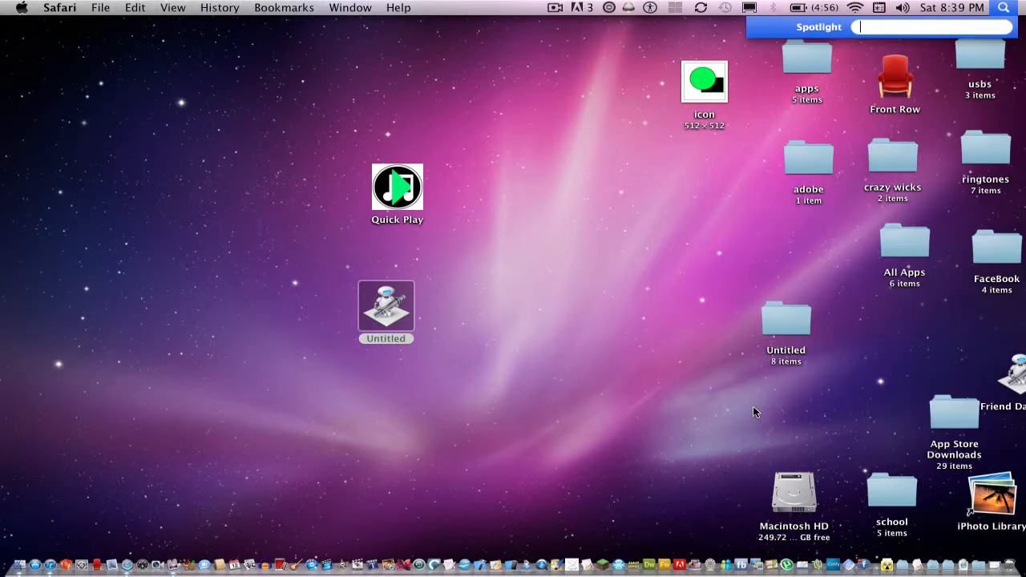
{"action": "type", "text": "img"}
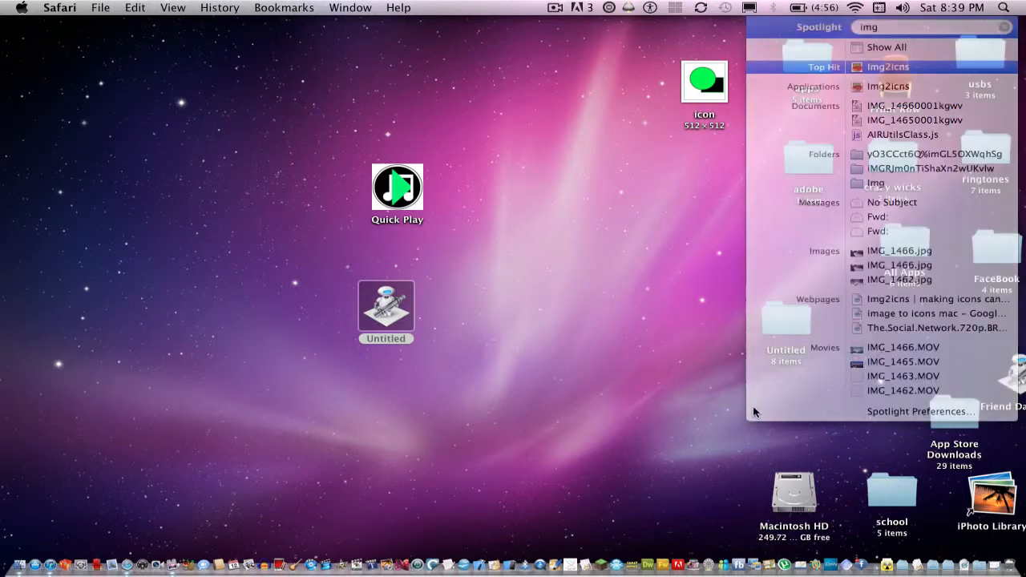
Step: Launch Img2icns and export the loaded green image as icon.icns on the Desktop
{"action": "left_click", "coordinate": [888, 66]}
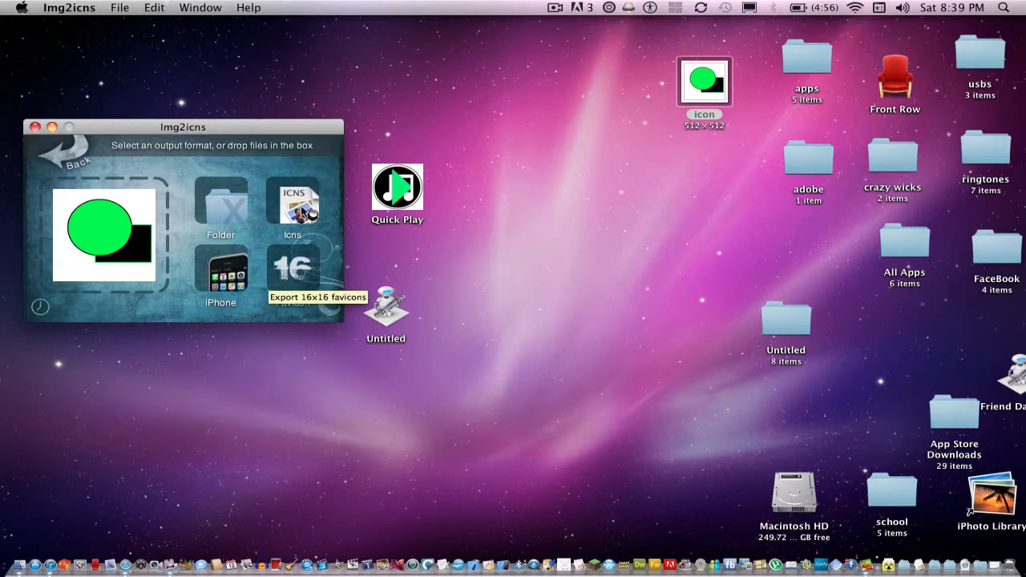
{"action": "left_click", "coordinate": [292, 271]}
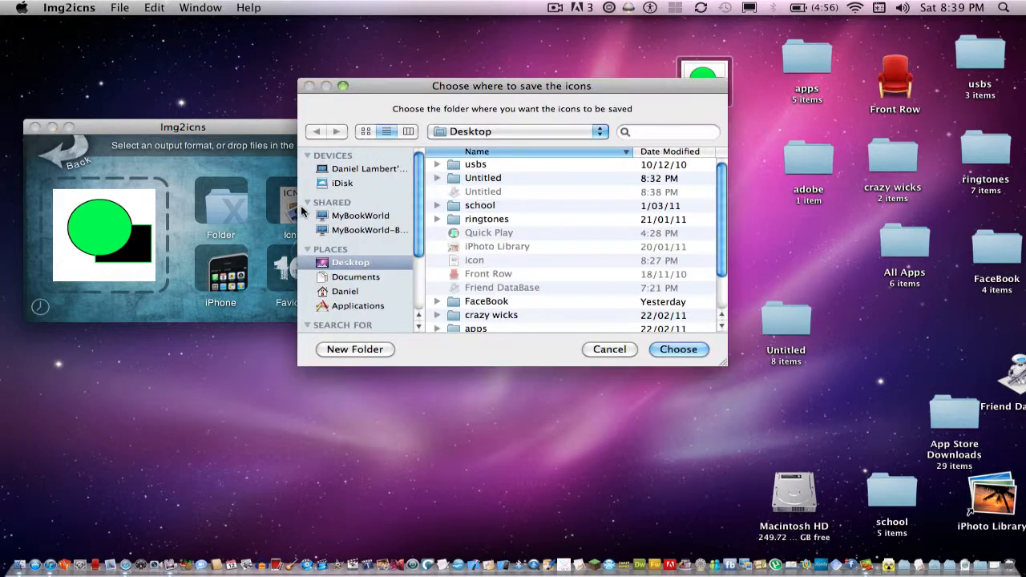
{"action": "mouse_move", "coordinate": [581, 197]}
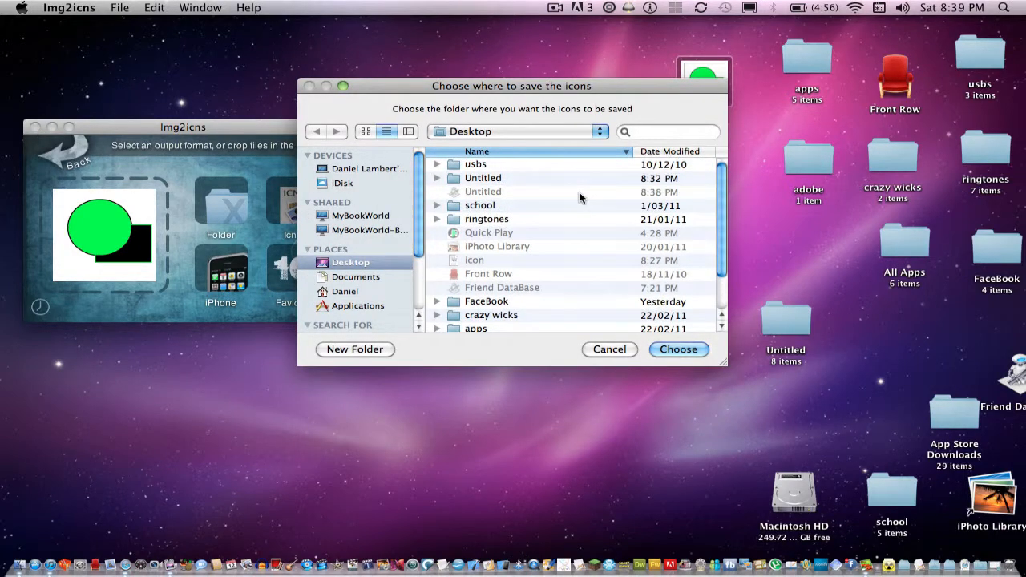
{"action": "left_click", "coordinate": [678, 348]}
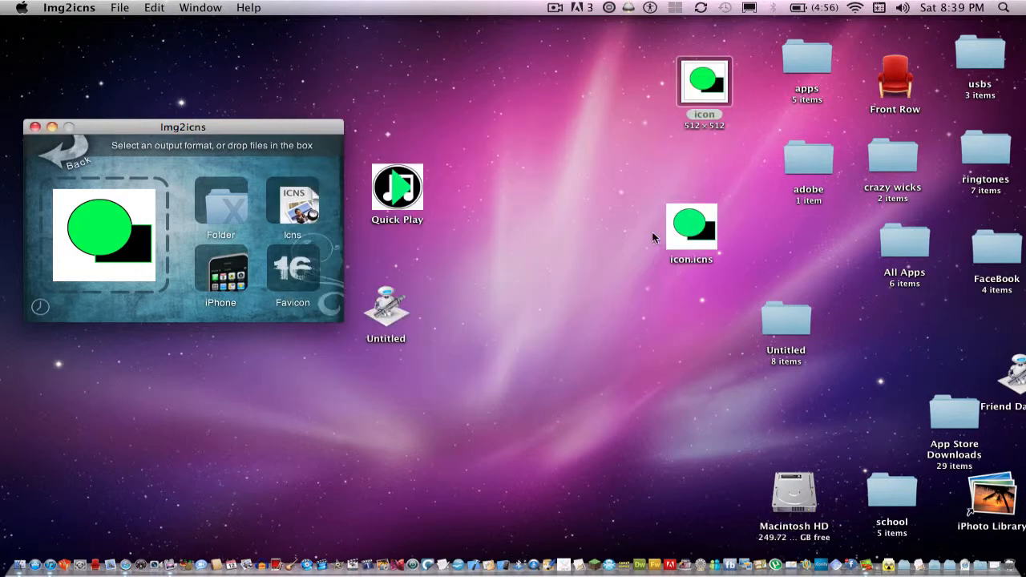
{"action": "mouse_move", "coordinate": [95, 127]}
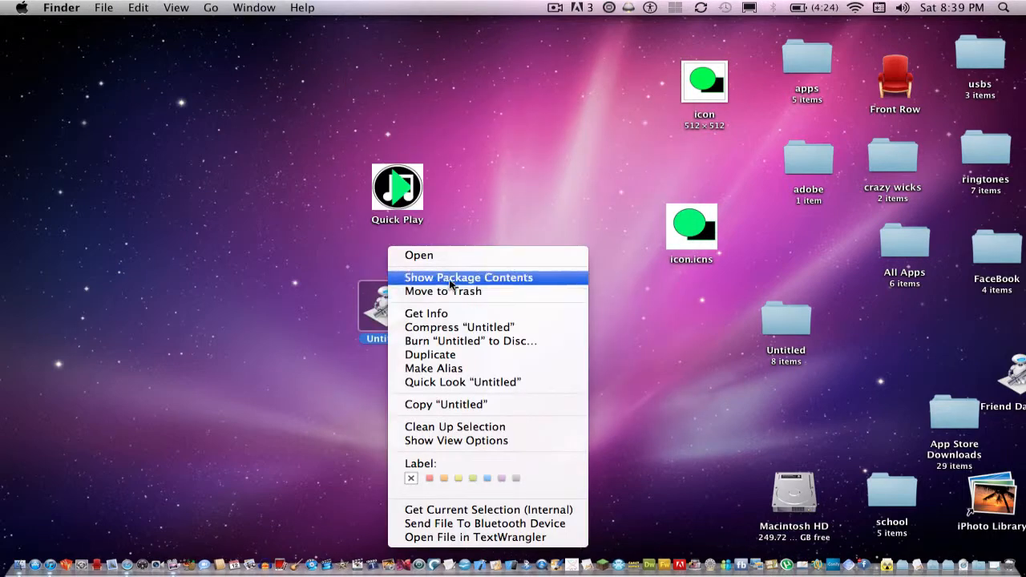
Step: Apply the green icon to the Untitled app through its Get Info window
{"action": "left_click", "coordinate": [425, 313]}
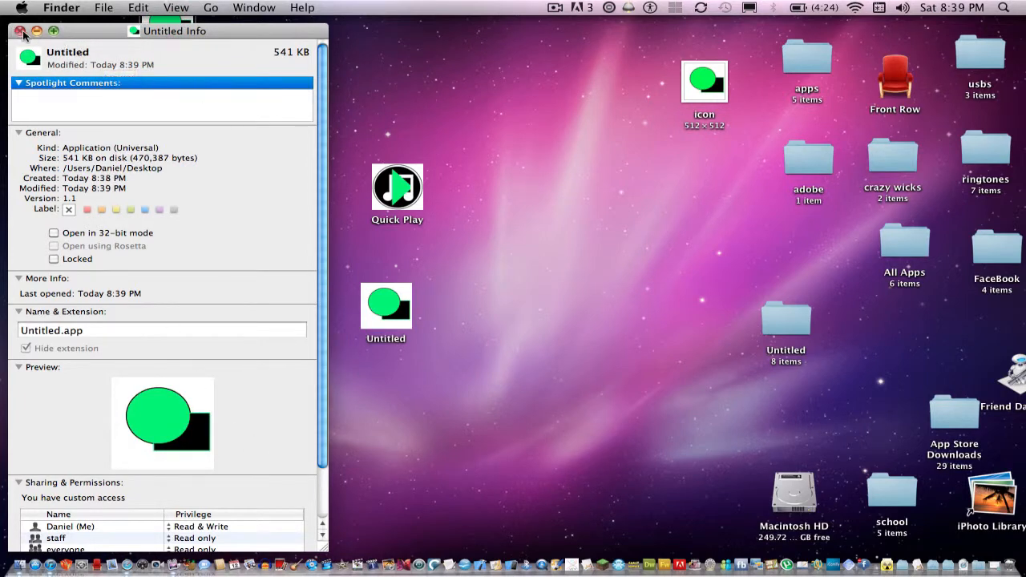
{"action": "left_click", "coordinate": [14, 34]}
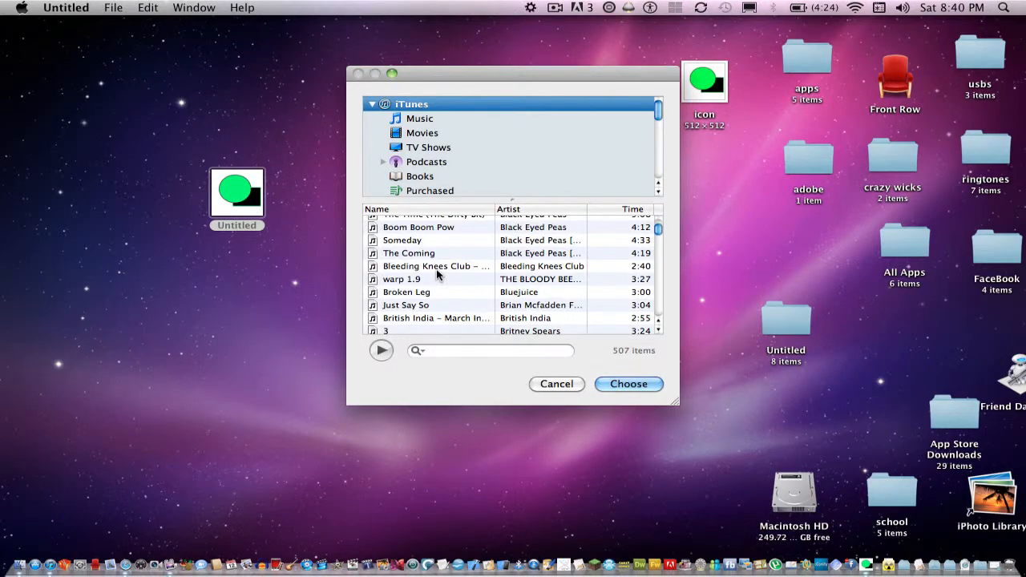
Step: Browse the iTunes song list in the Untitled app's picker, then close the picker with Choose
{"action": "left_click", "coordinate": [400, 278]}
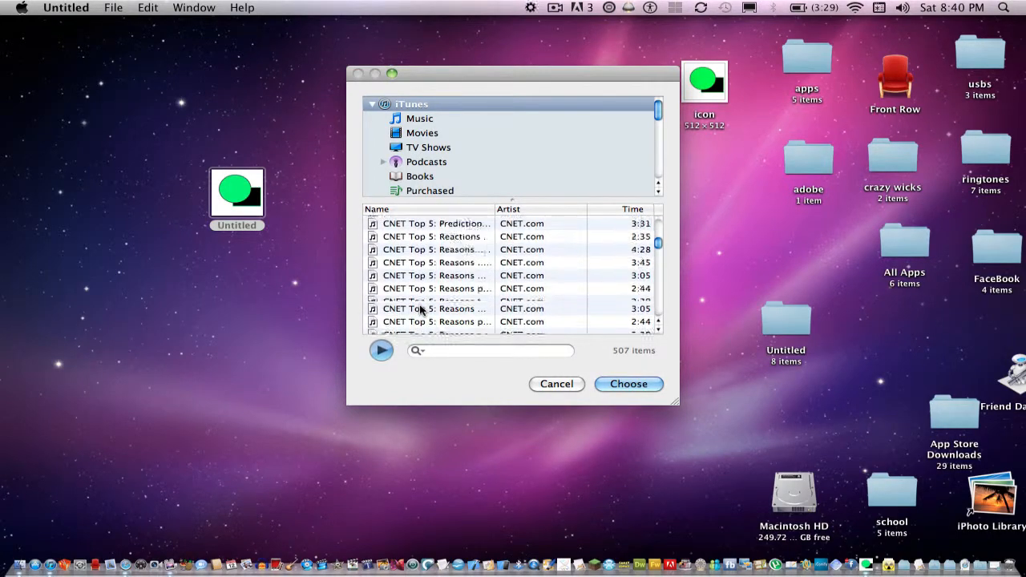
{"action": "scroll", "scroll_direction": "down", "scroll_amount": 3}
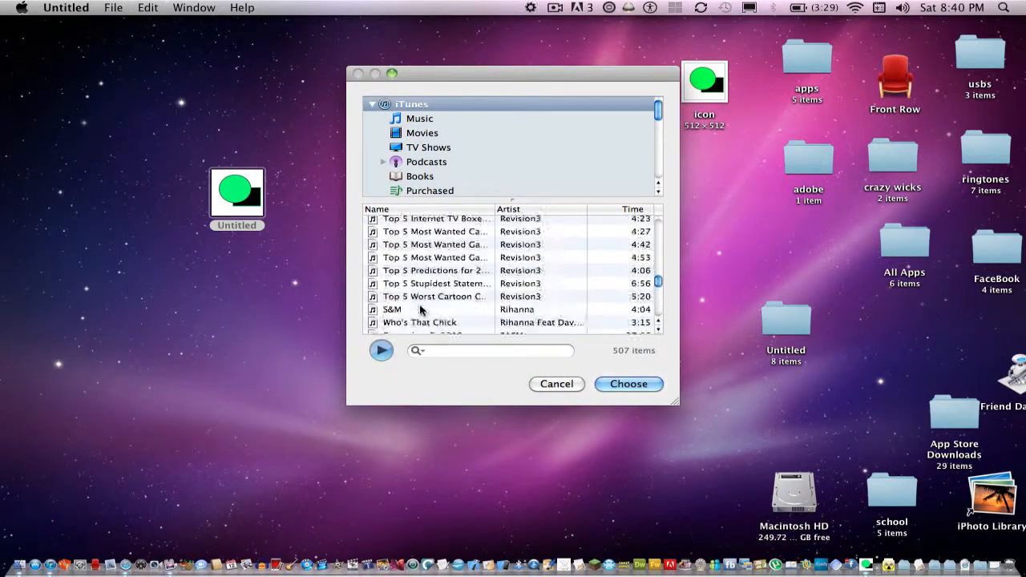
{"action": "left_click", "coordinate": [556, 384]}
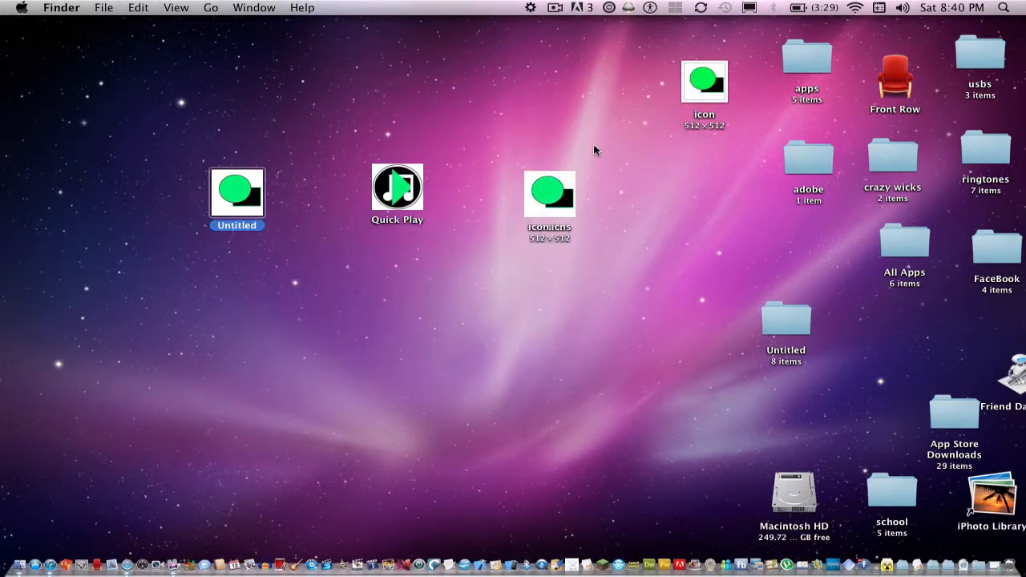